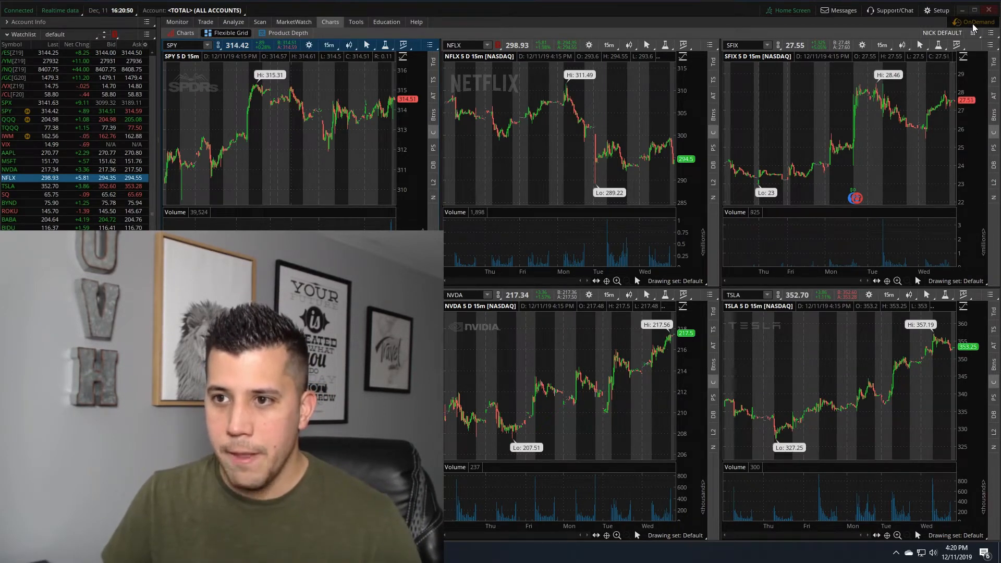
Step: Enter OnDemand replay, show the $100,000 account balances, and display the Netflix chart alone
click(974, 20)
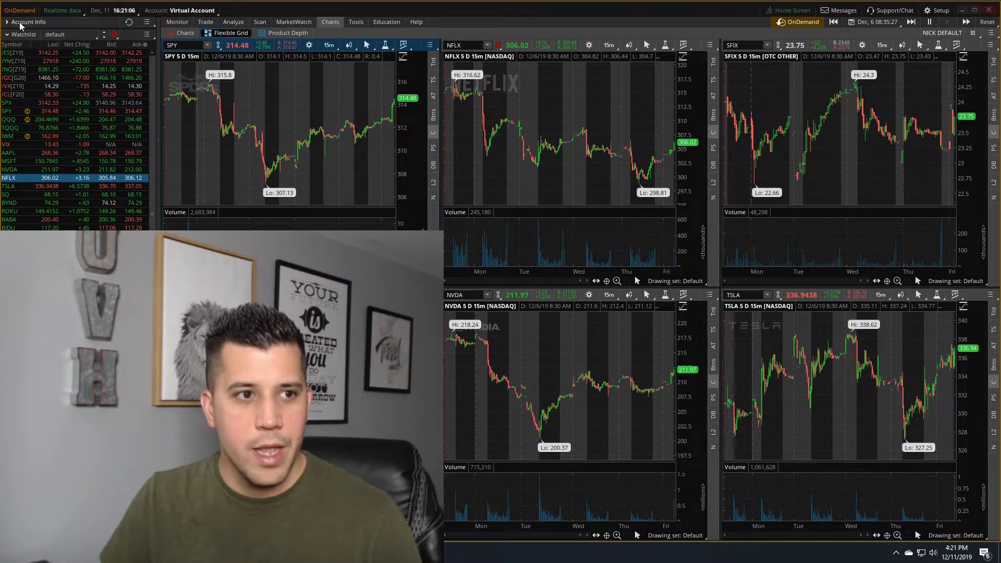
click(29, 21)
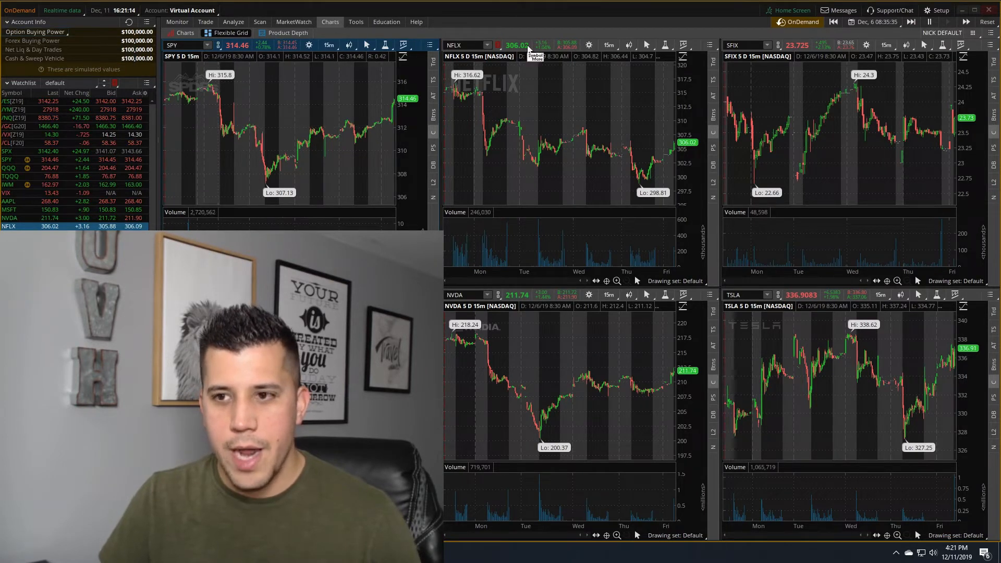
click(987, 23)
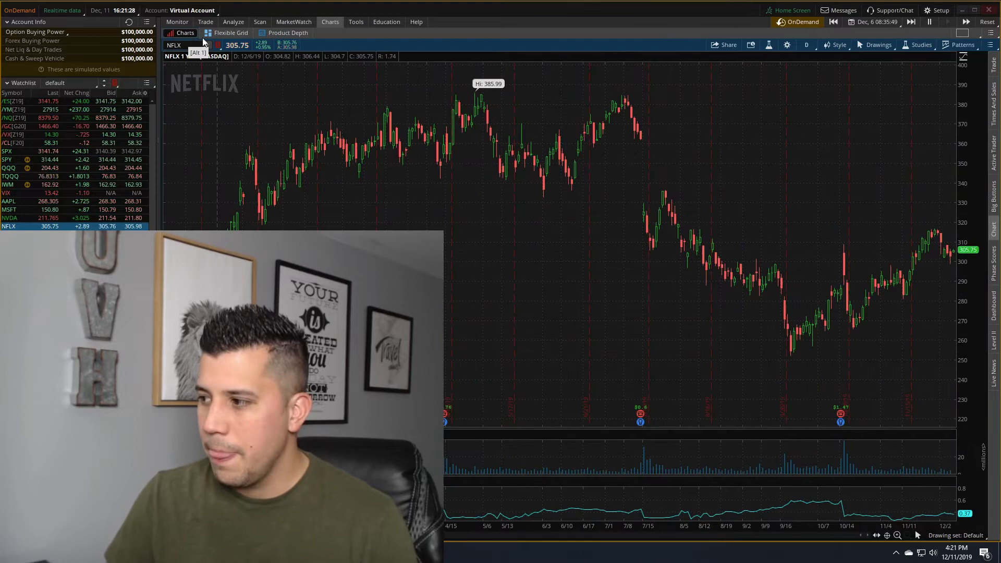
mouse_move(657, 225)
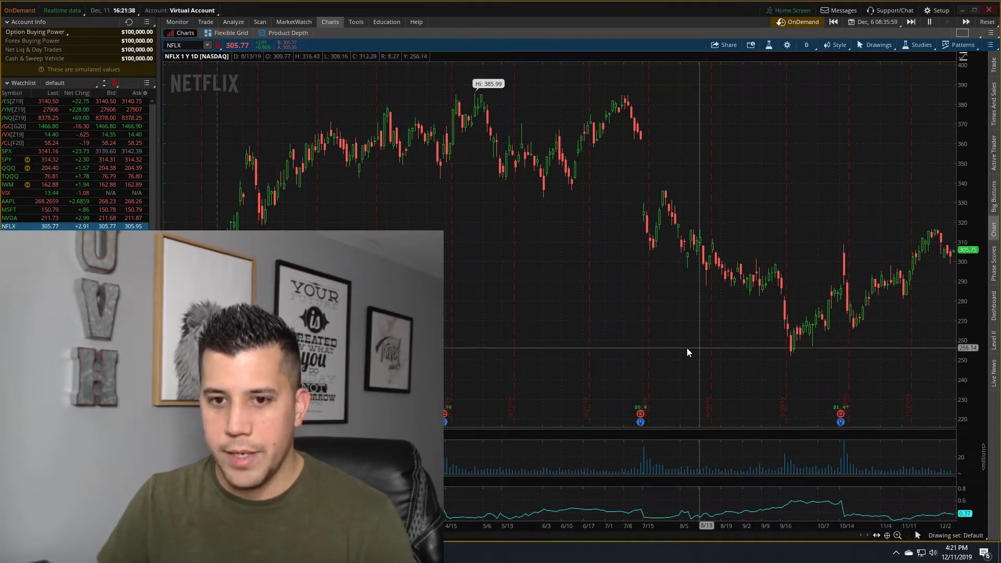
mouse_move(858, 413)
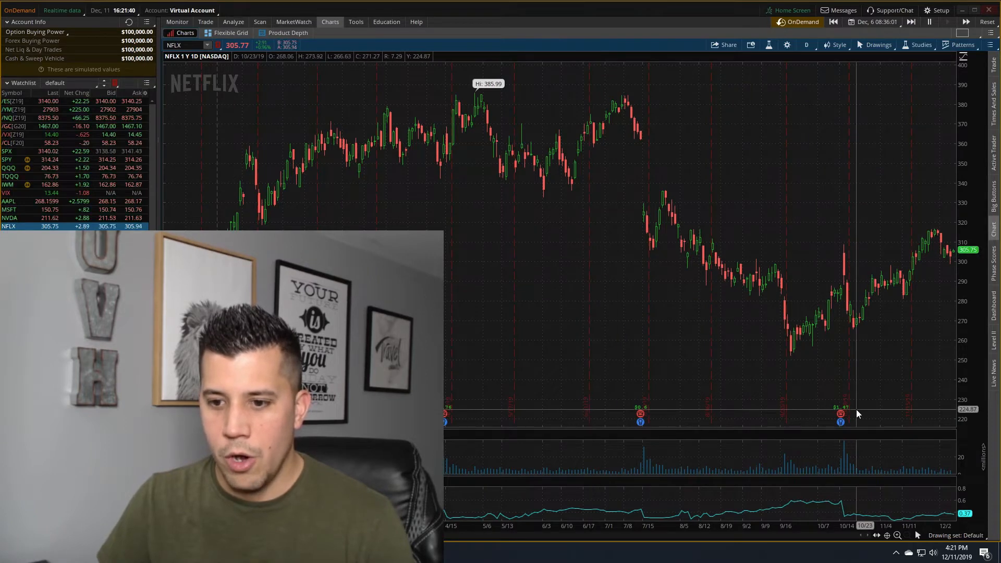
mouse_move(842, 424)
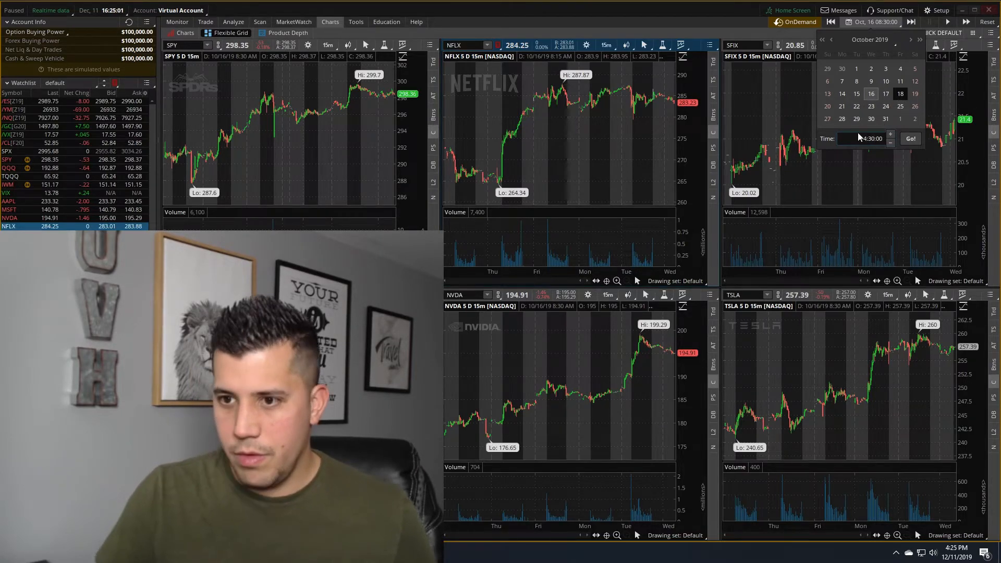
Step: Set the replay time to October 16, 2019 near 2:45 PM and return to the chart grid
click(890, 134)
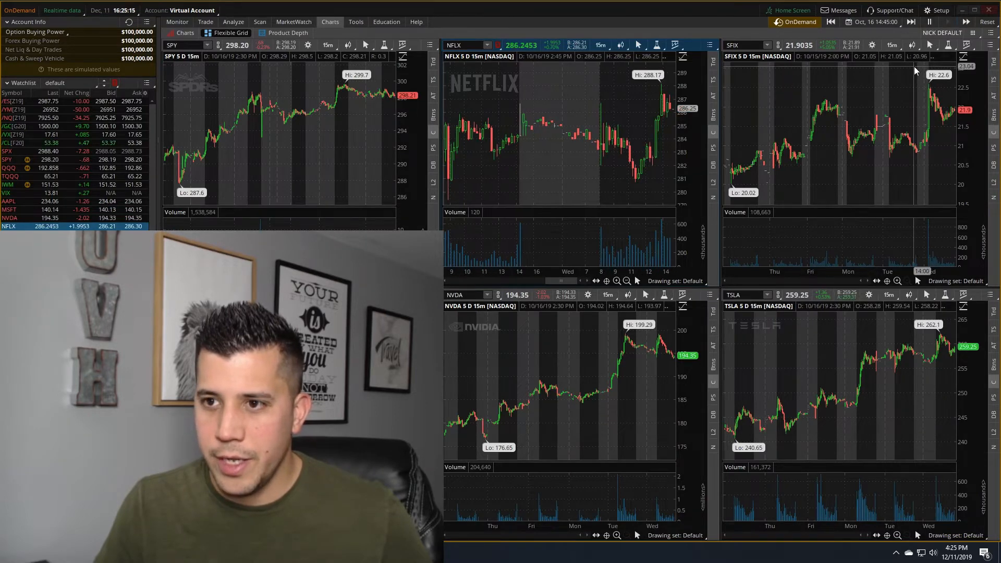
click(930, 10)
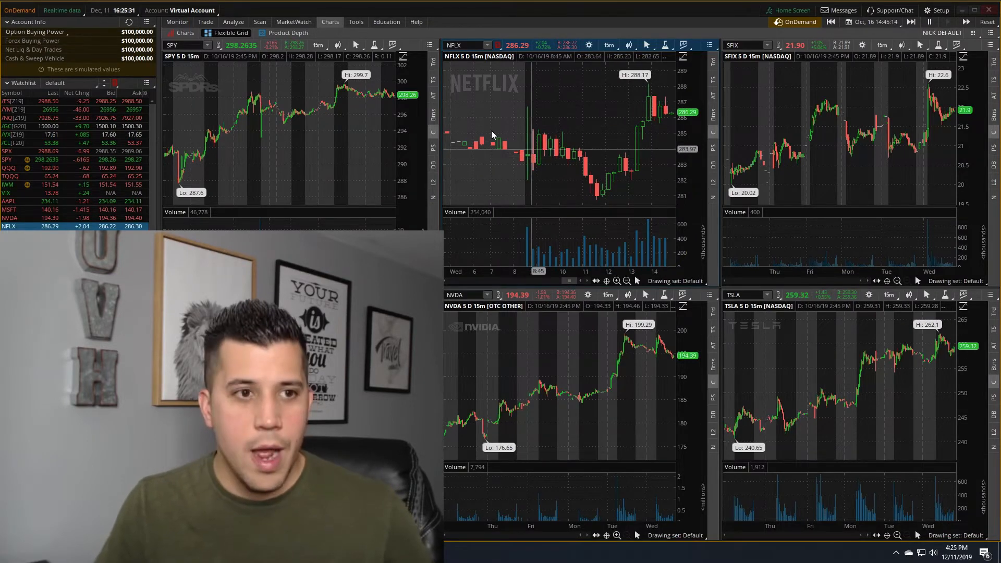
Step: Buy one NFLX 18 Oct 19 285 put / 287.5 call strangle for 30.70
click(205, 22)
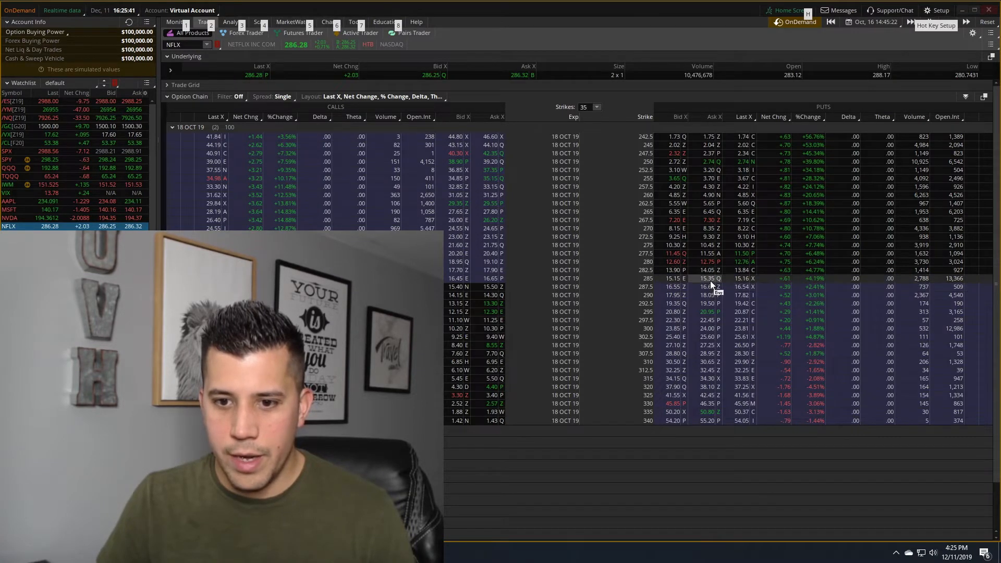
right_click(715, 279)
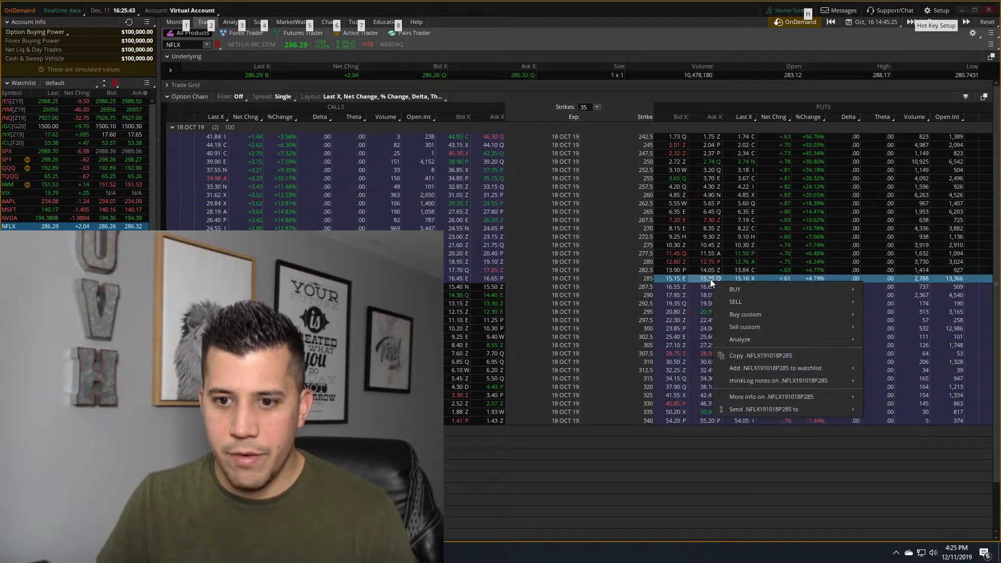
click(735, 288)
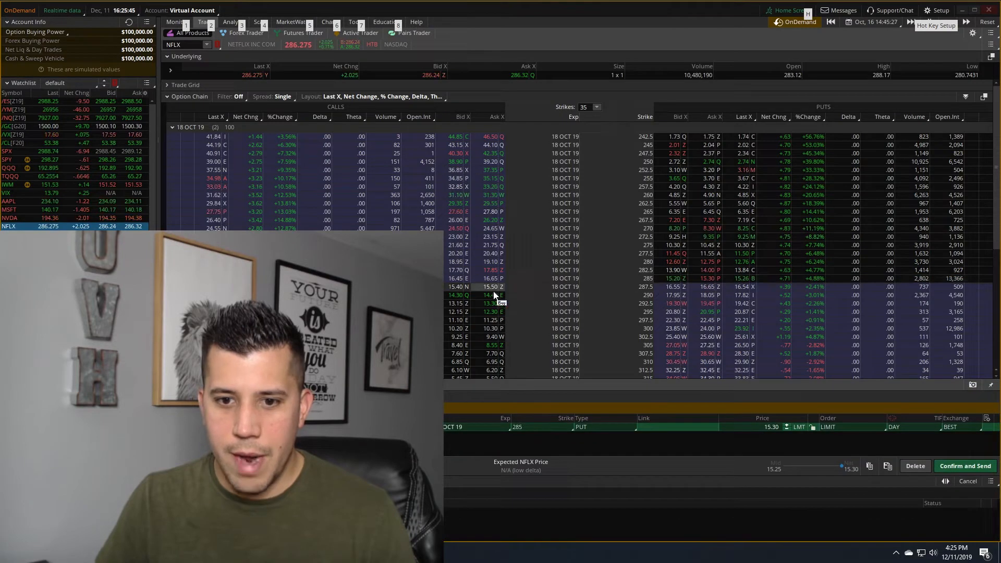
click(493, 286)
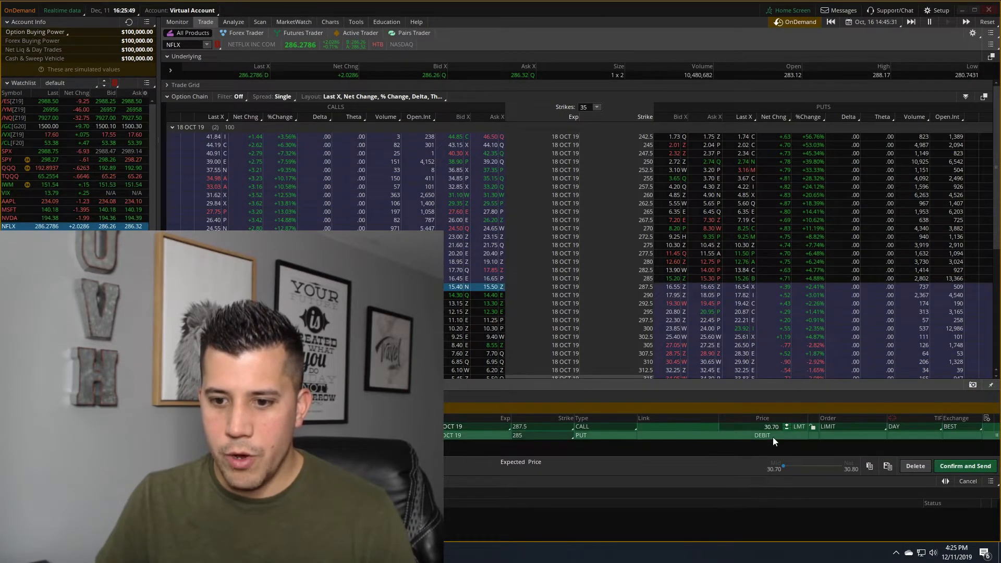
click(965, 465)
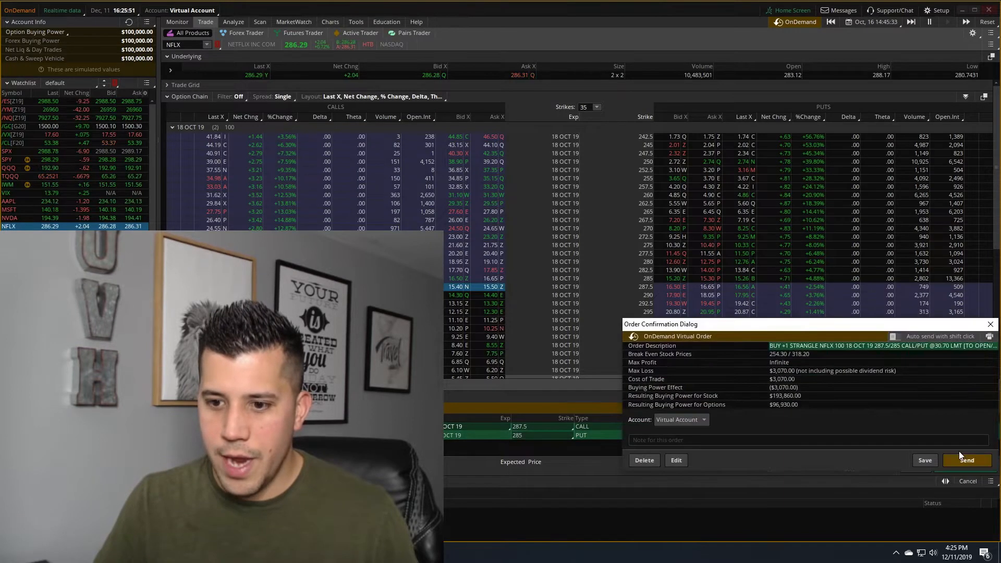
click(967, 461)
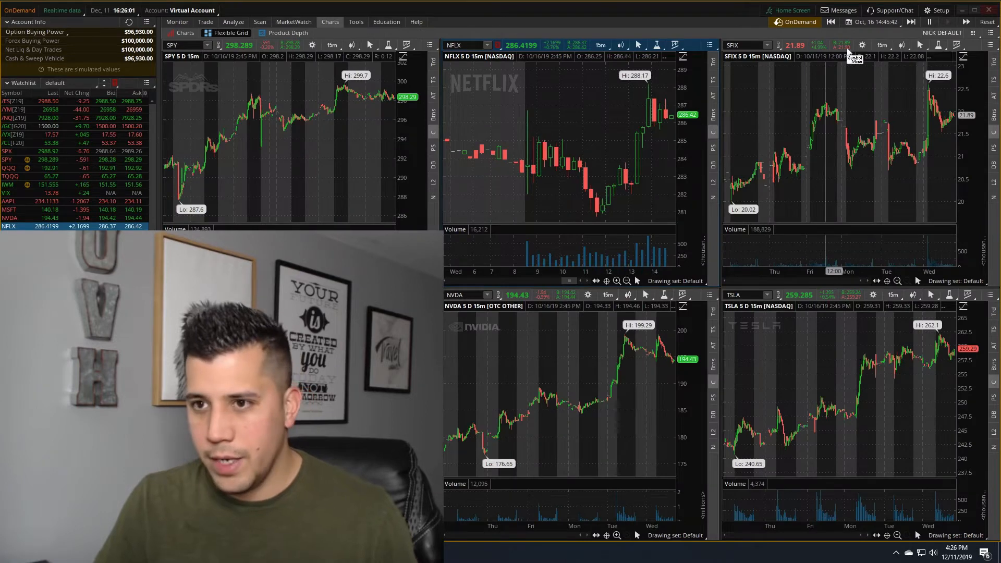
Step: Advance the replay to October 17, 2019 at 8:30 AM, with Netflix near 304
click(876, 21)
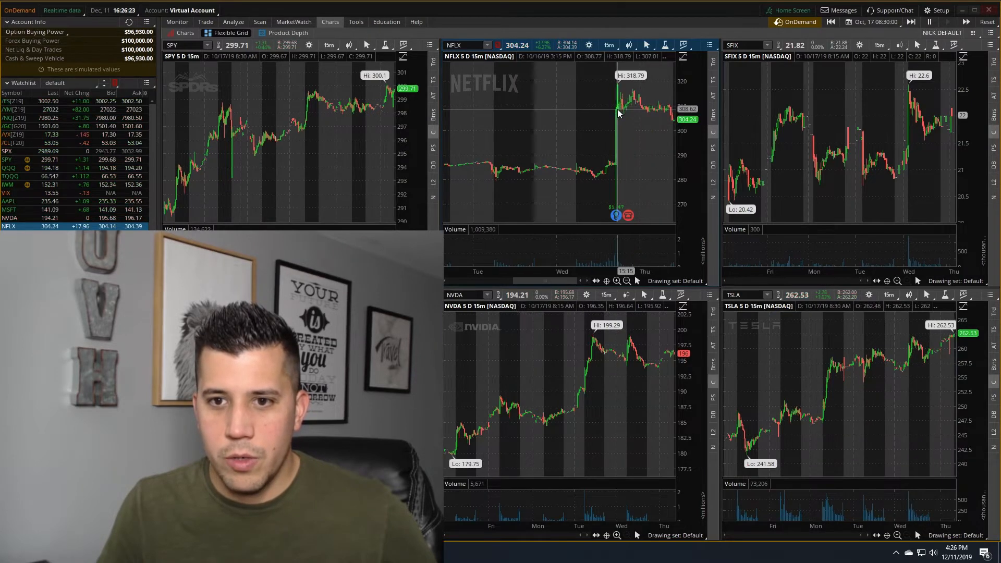
click(176, 22)
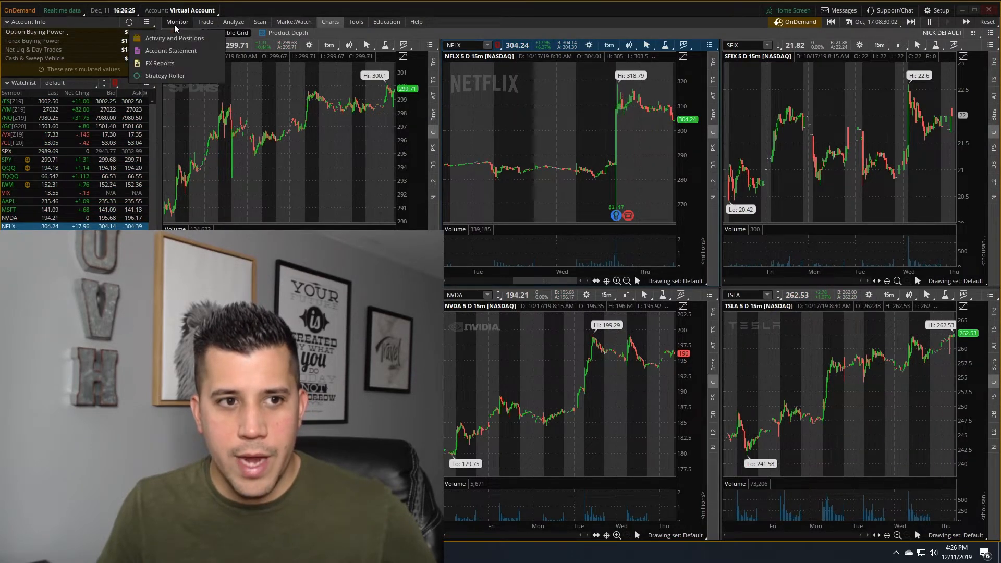
Step: Draft a sell-to-close order for the NFLX 287.5/285 strangle legs in Activity and Positions
click(174, 37)
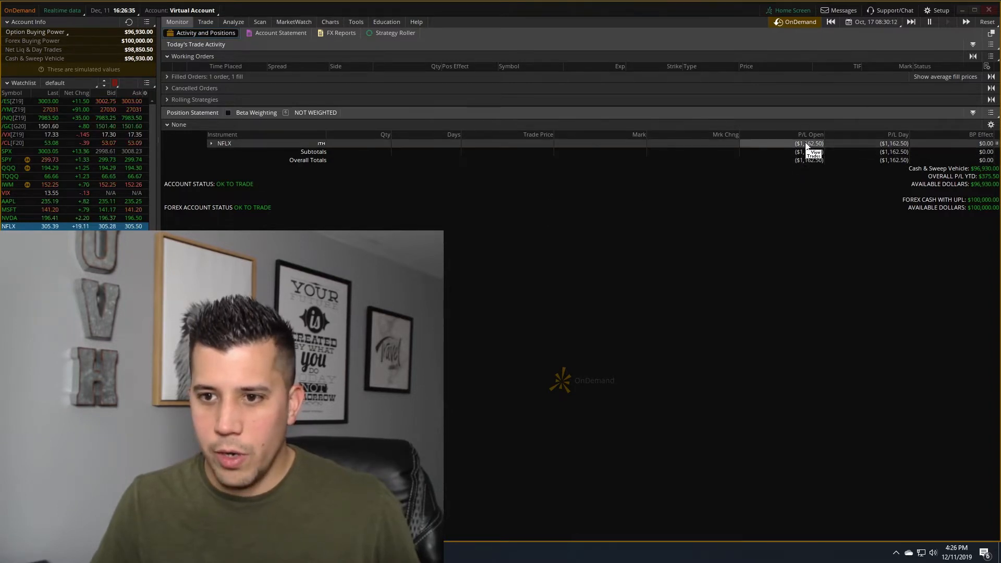
mouse_move(649, 220)
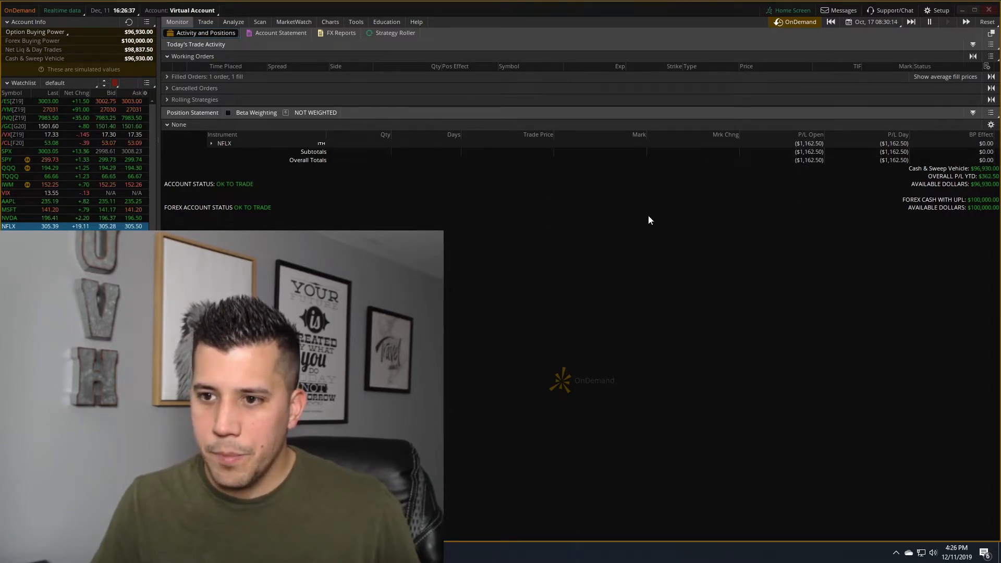
click(212, 143)
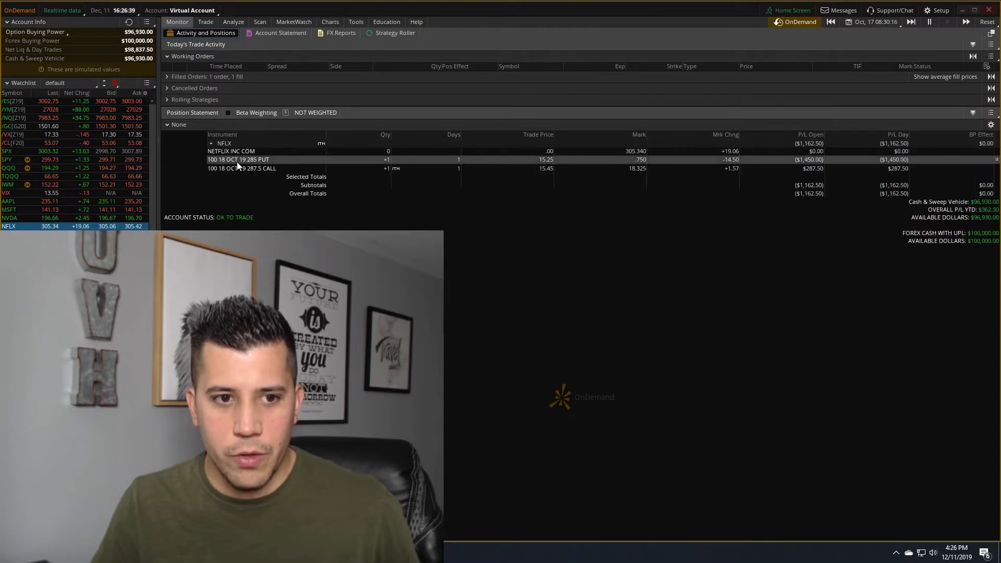
click(238, 159)
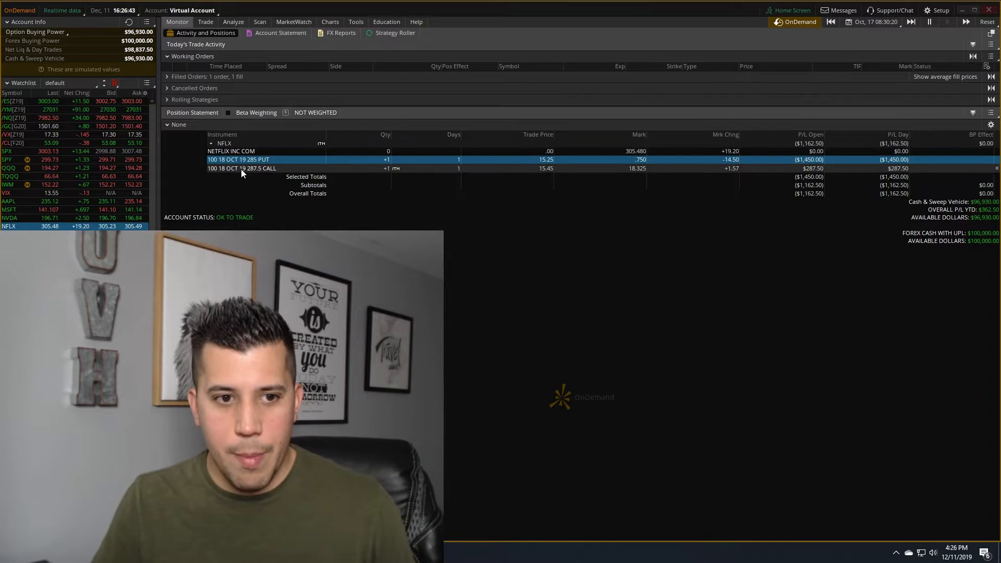
right_click(241, 168)
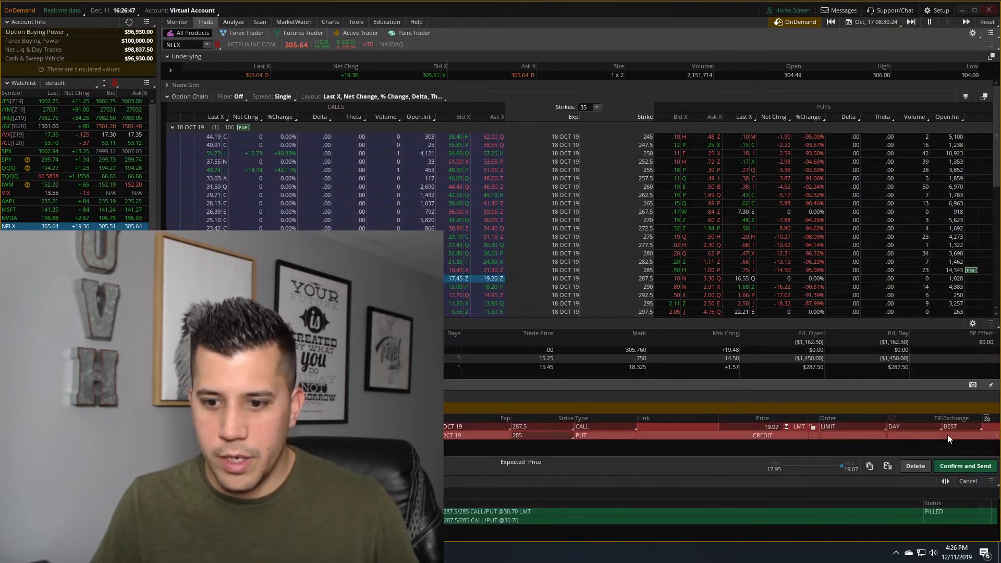
mouse_move(780, 438)
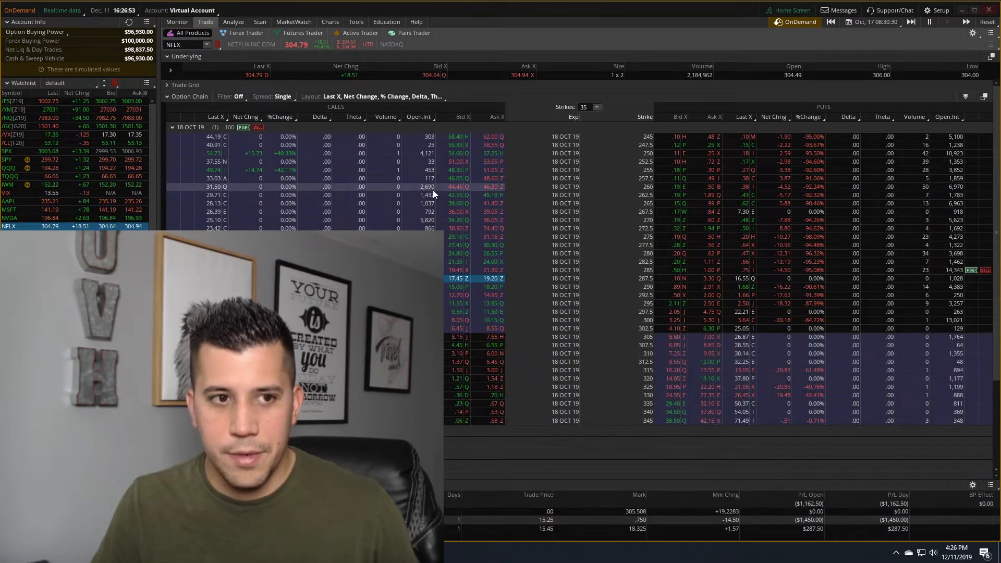
Step: Check the working strangle sell order, reprice it, and send the replacement
click(176, 22)
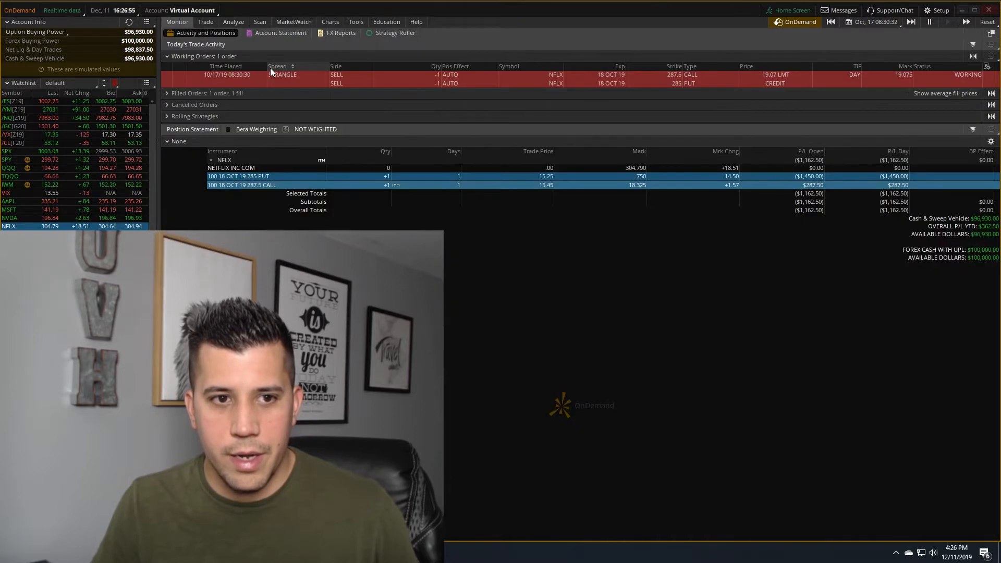
click(205, 22)
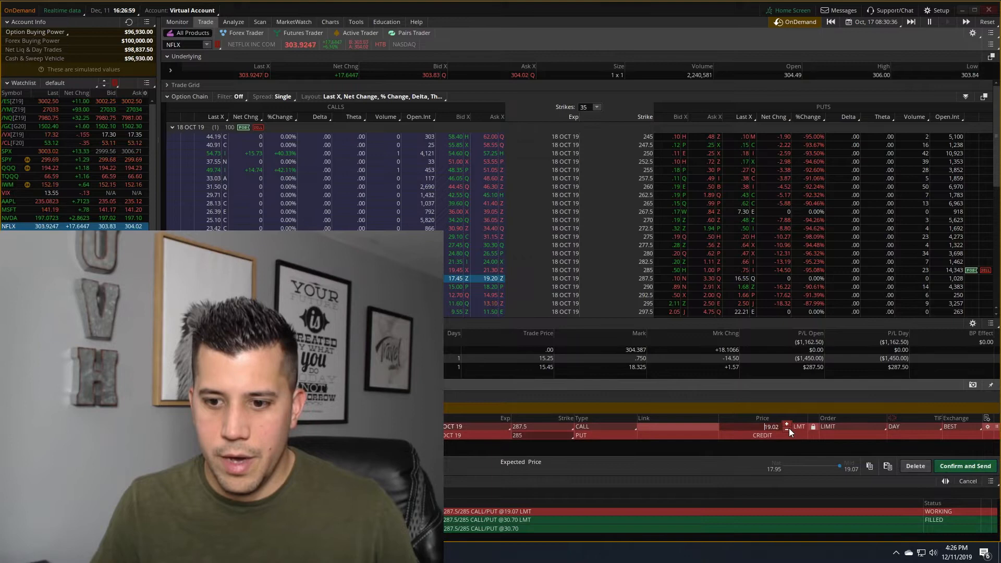
click(965, 466)
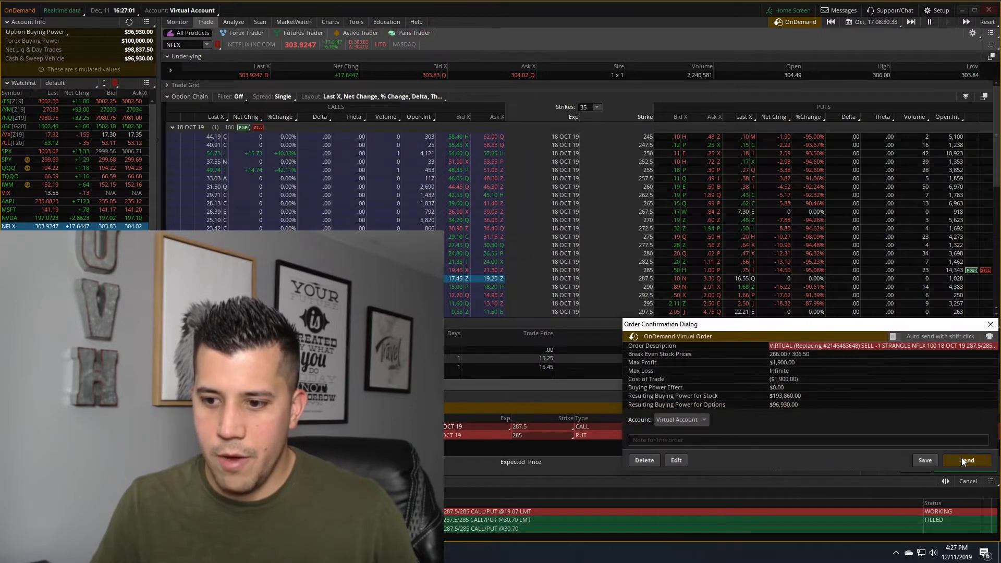
click(966, 460)
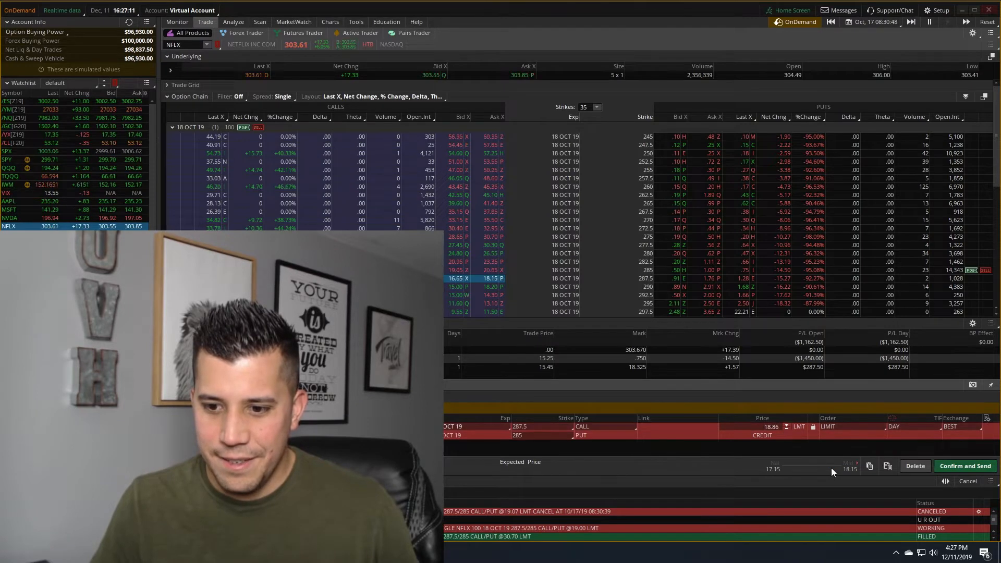
Step: Recheck the order status and resend the closing order at 18.49 until it fills
click(177, 22)
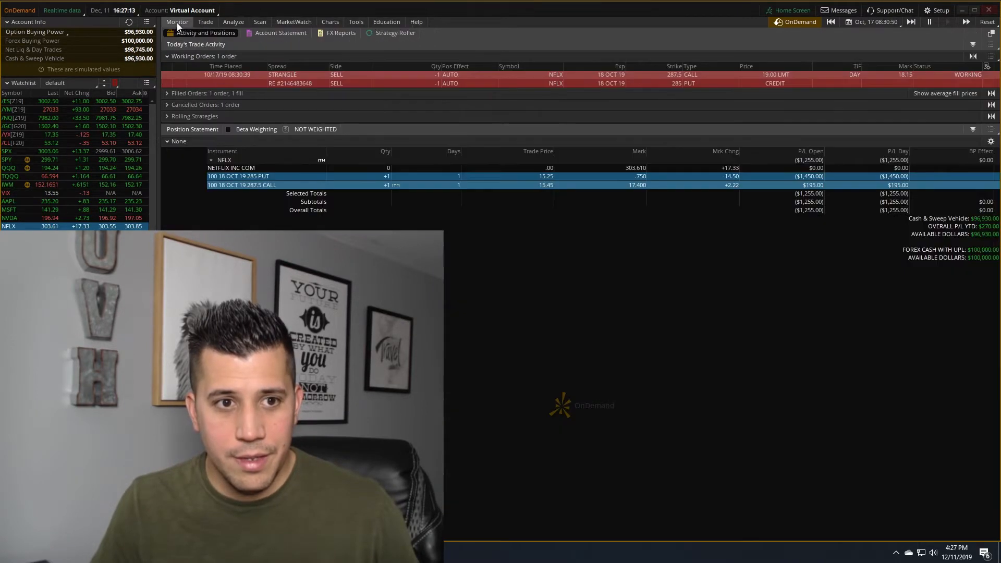
click(206, 22)
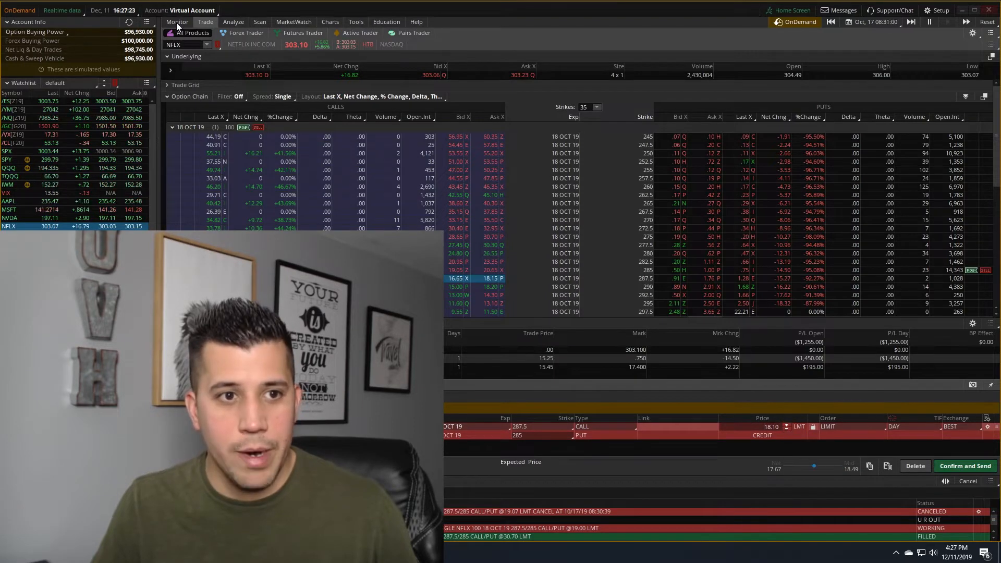
click(205, 22)
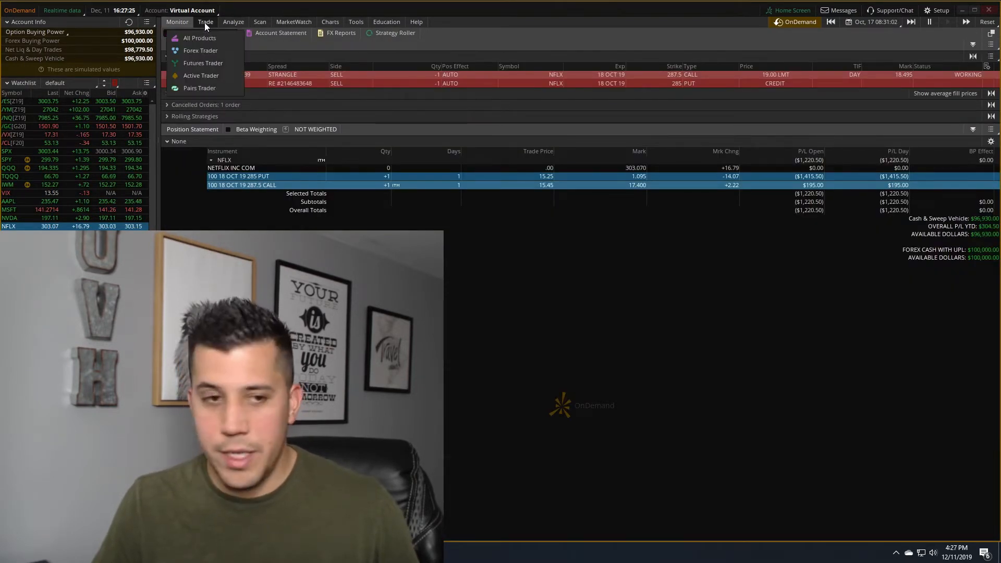
click(199, 38)
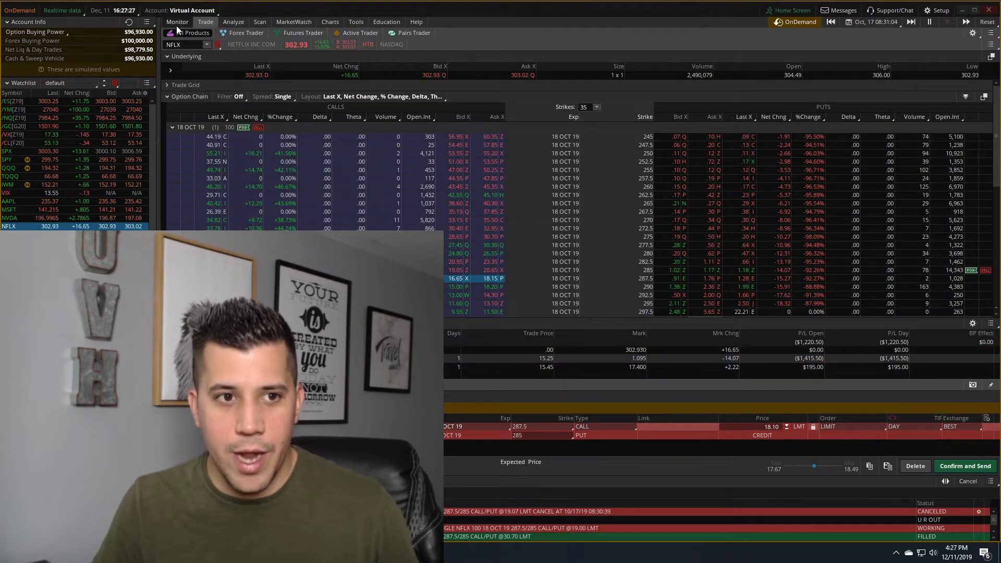
click(176, 22)
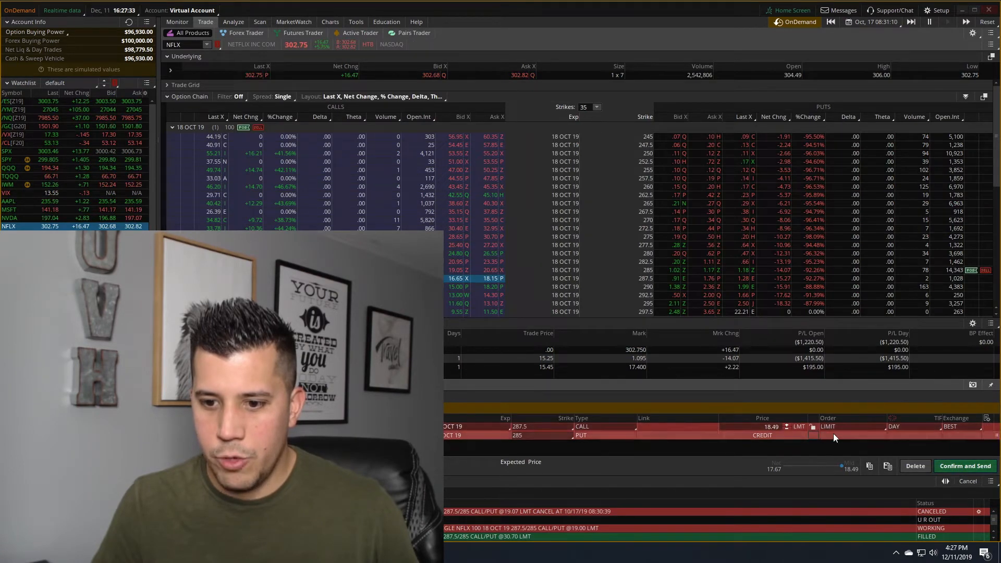
click(965, 466)
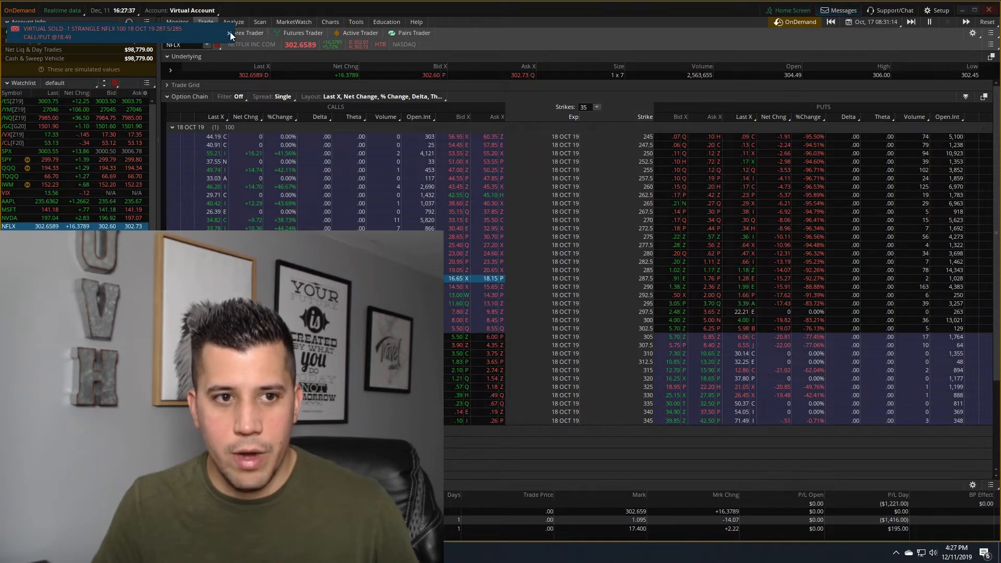
click(177, 22)
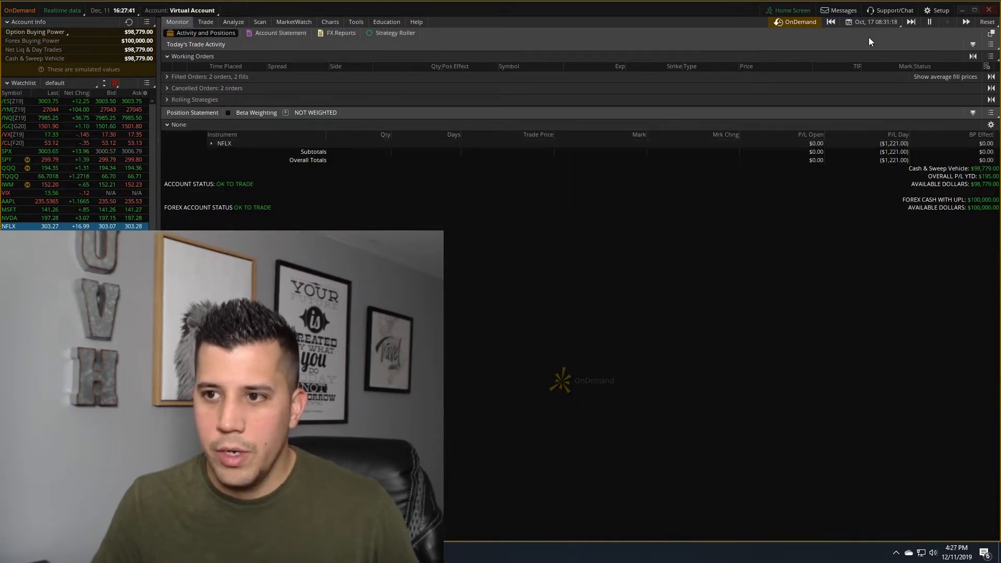
Step: Reset the virtual account to $100,000 and set the replay back to Oct 16, 14:45
click(985, 20)
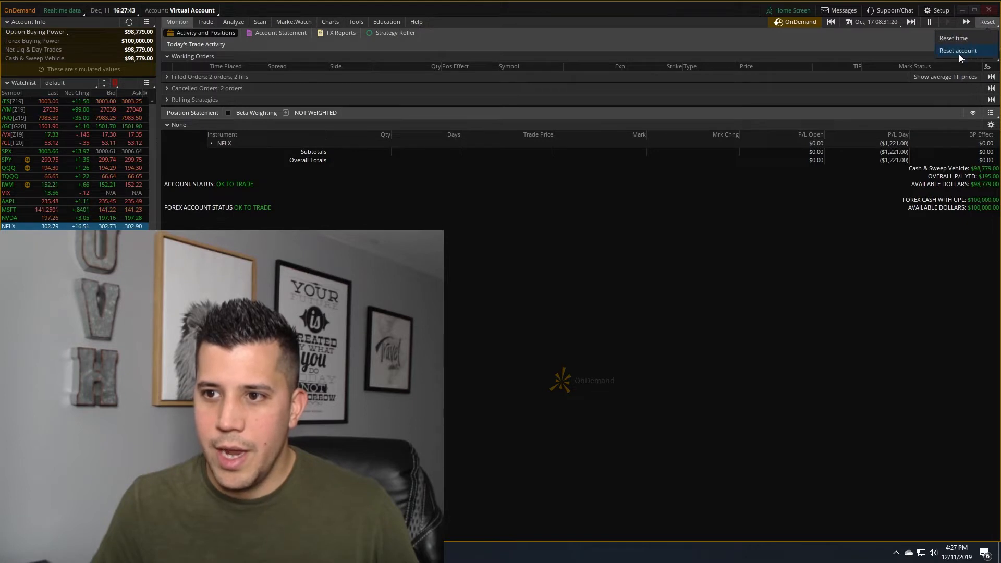
click(958, 51)
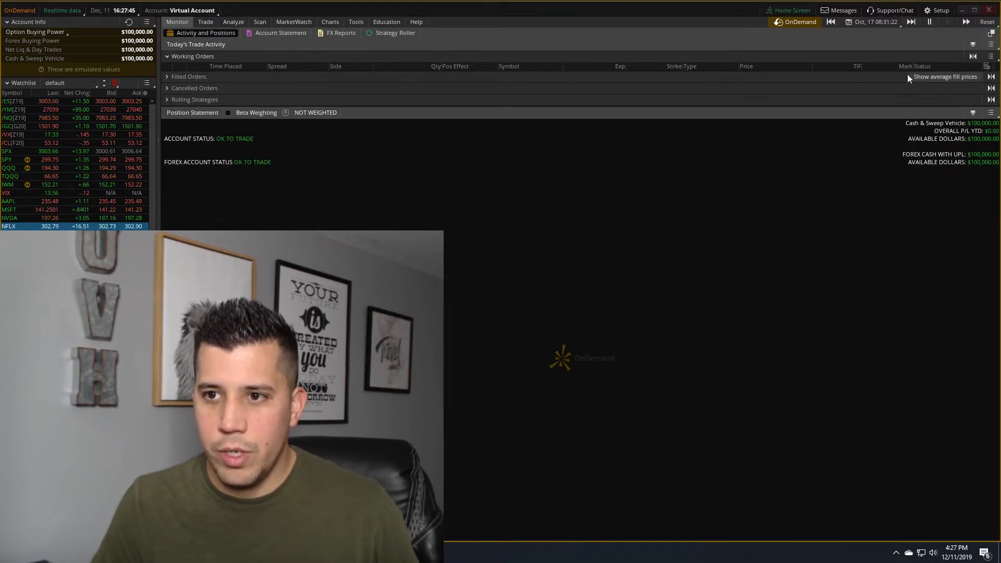
click(876, 21)
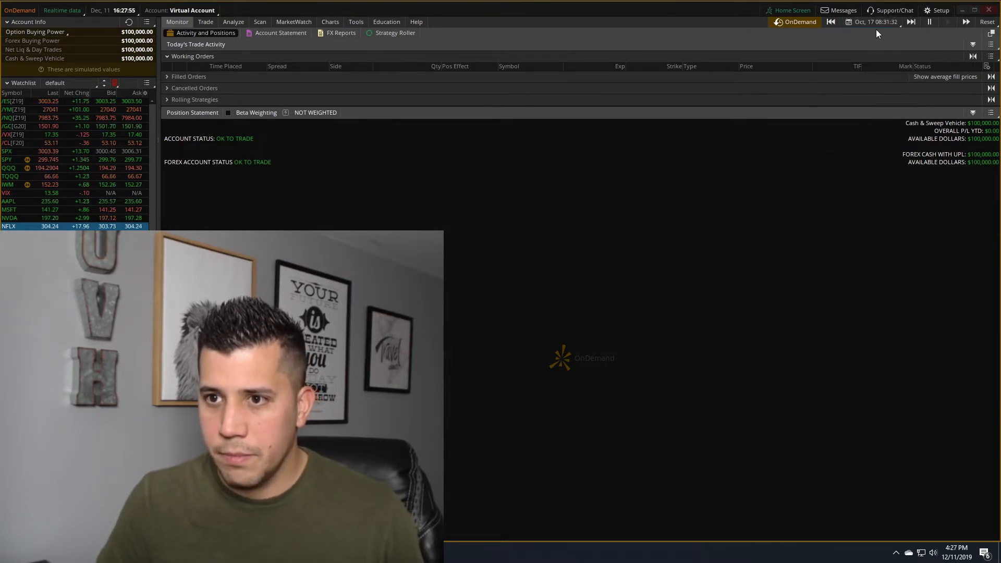
click(875, 22)
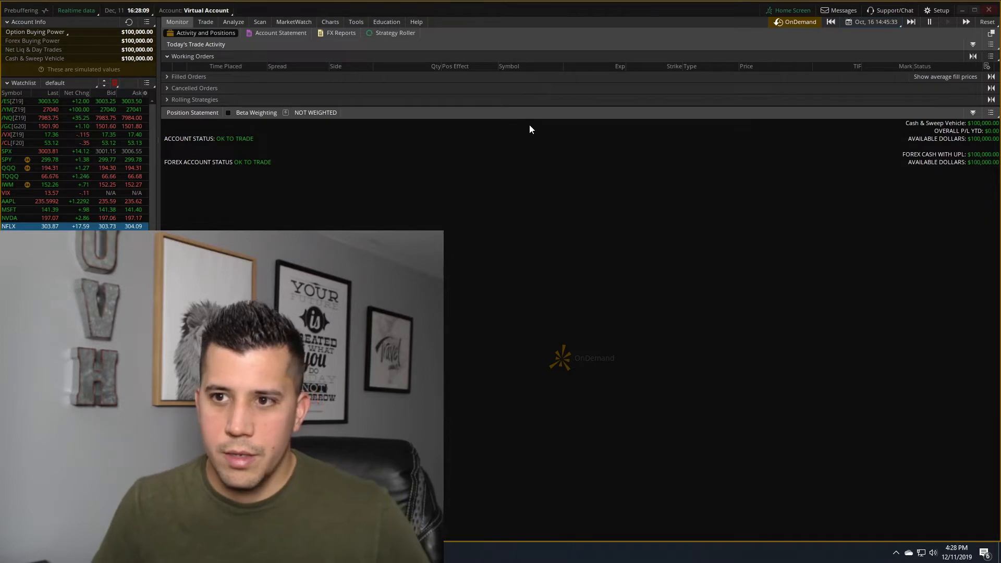
click(331, 22)
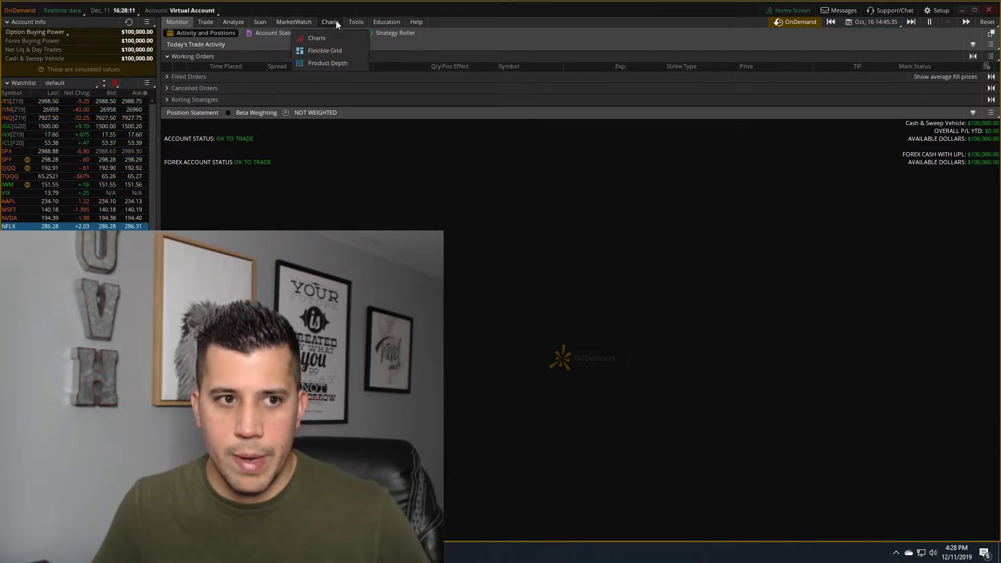
Step: View the flexible chart grid, then expand Netflix's 18 Oct 19 option series with 50 strikes
click(330, 21)
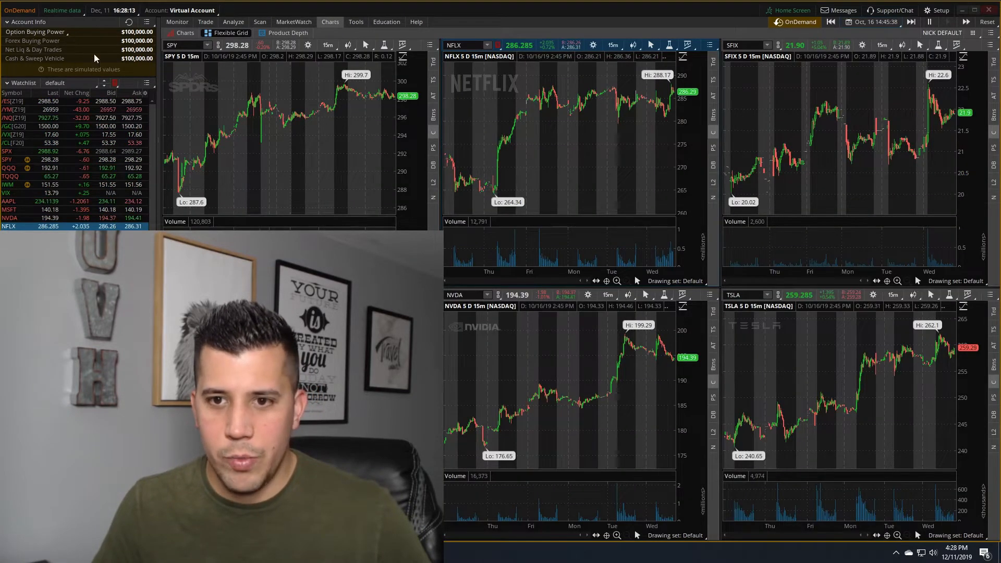
mouse_move(595, 117)
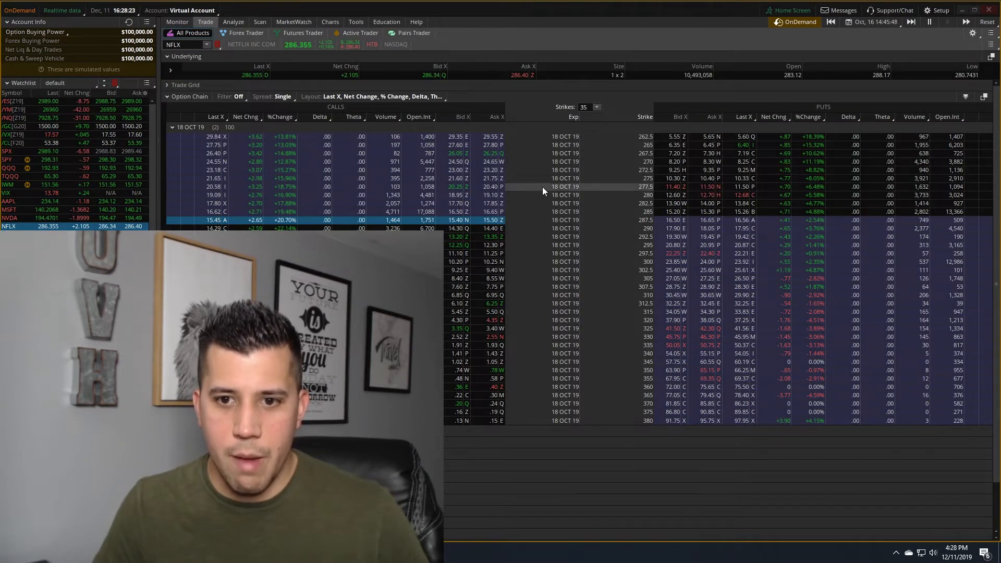
click(596, 107)
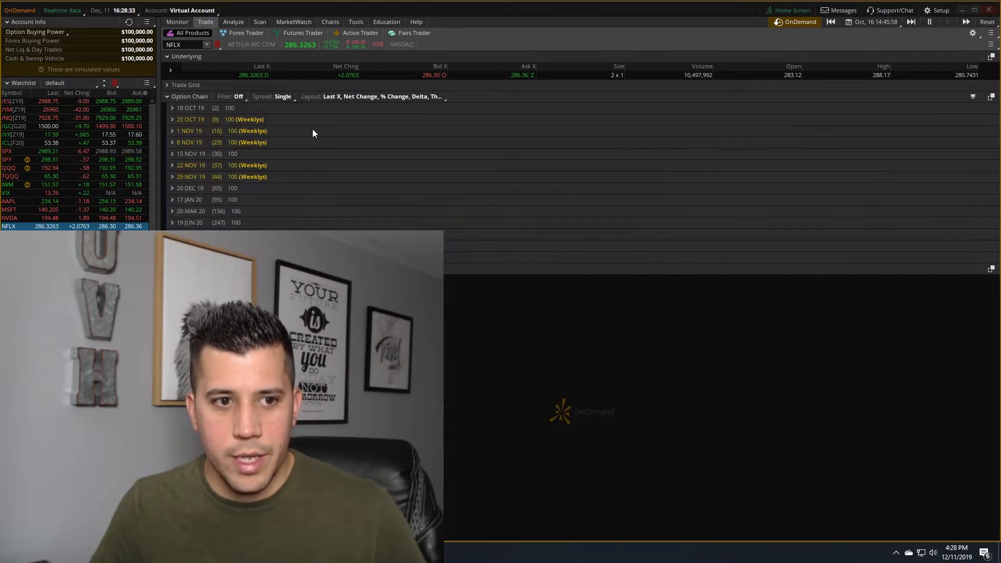
click(173, 108)
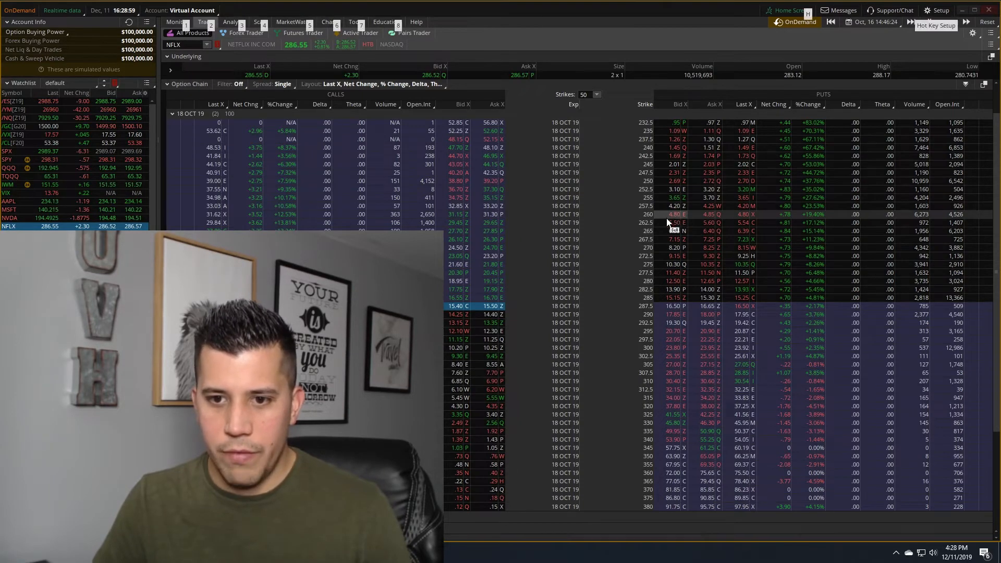
Step: Stage a Netflix 18 Oct 19 iron condor: 325/330 calls, 260/255 puts, 1.98 credit
click(680, 214)
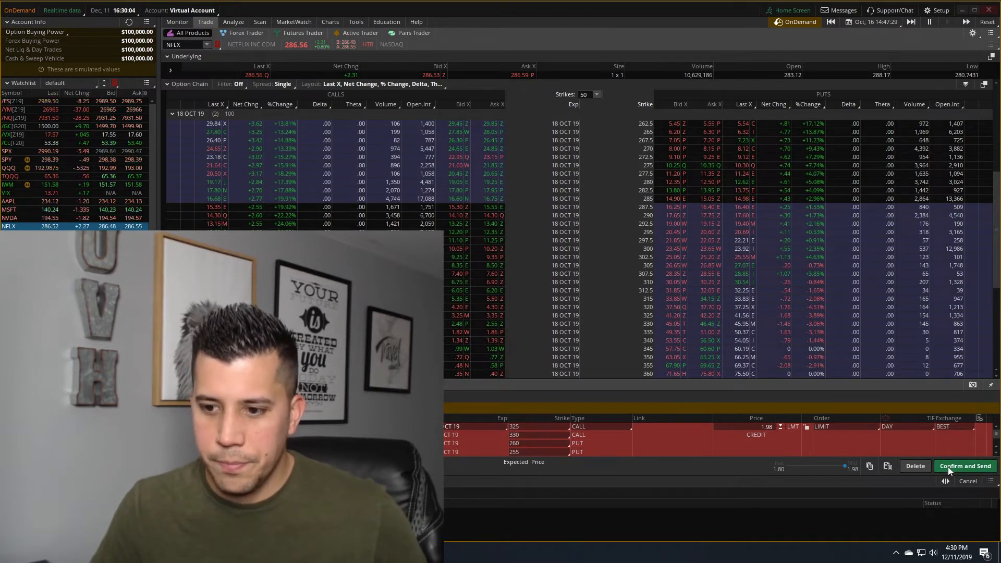
Step: Send the iron condor order and check it under Activity and Positions
click(965, 466)
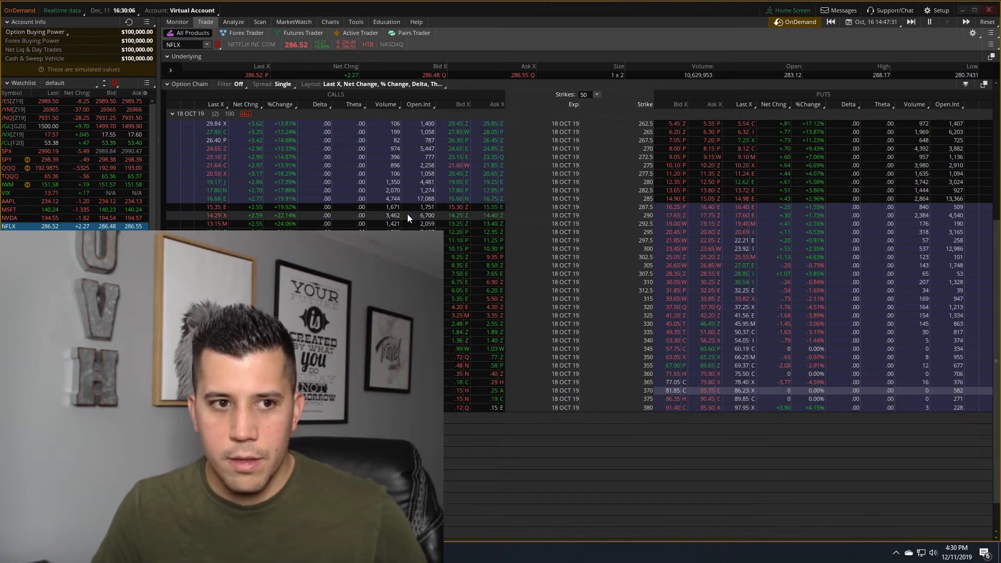
click(177, 22)
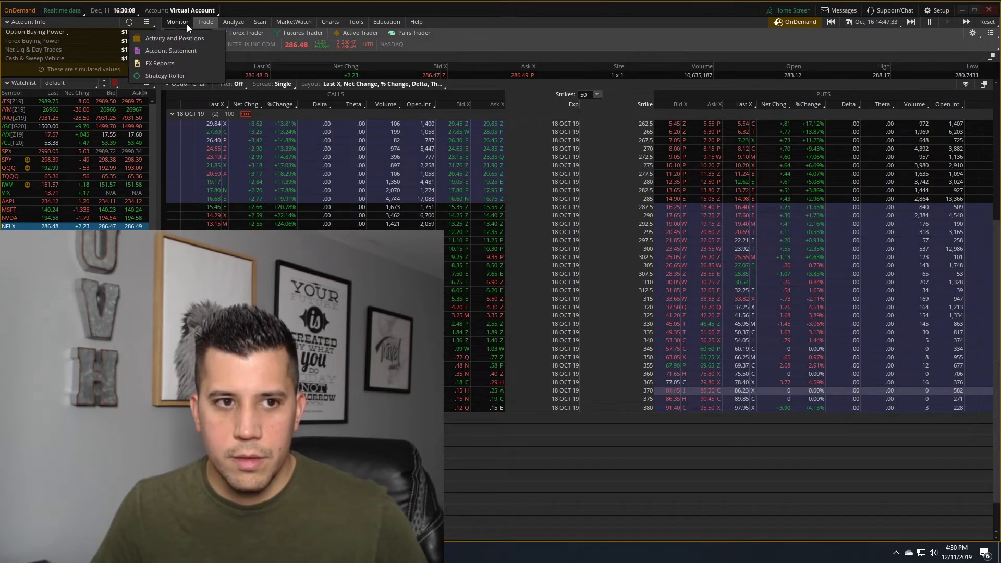
click(174, 37)
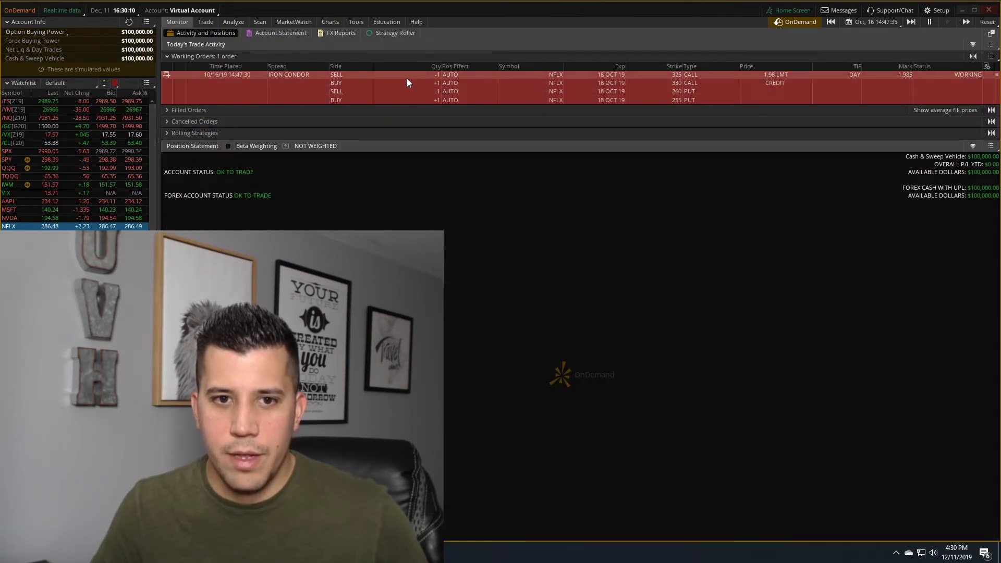
Step: Lower the iron condor's limit credit and resend it until filled, then show Forex Trader
click(205, 22)
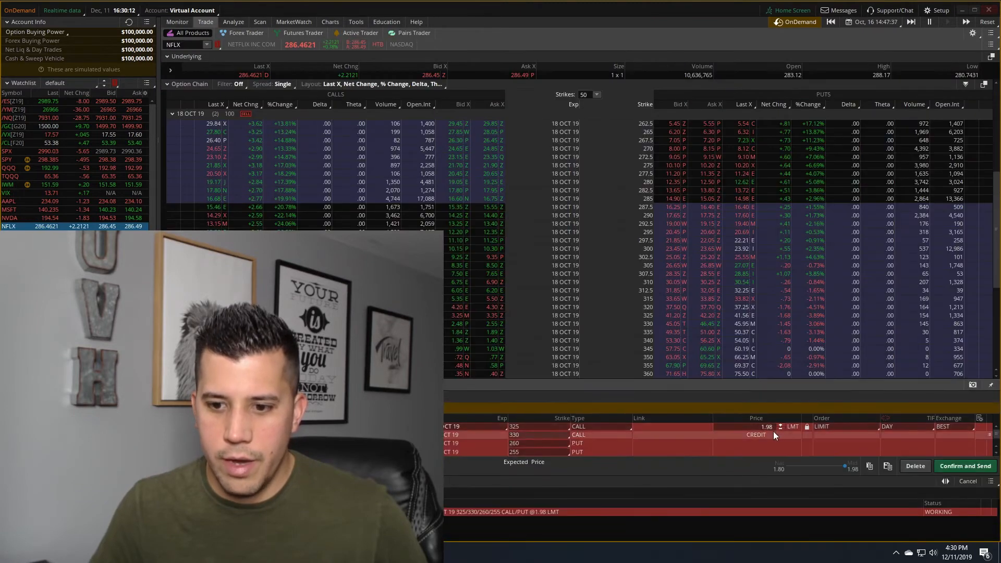
click(779, 427)
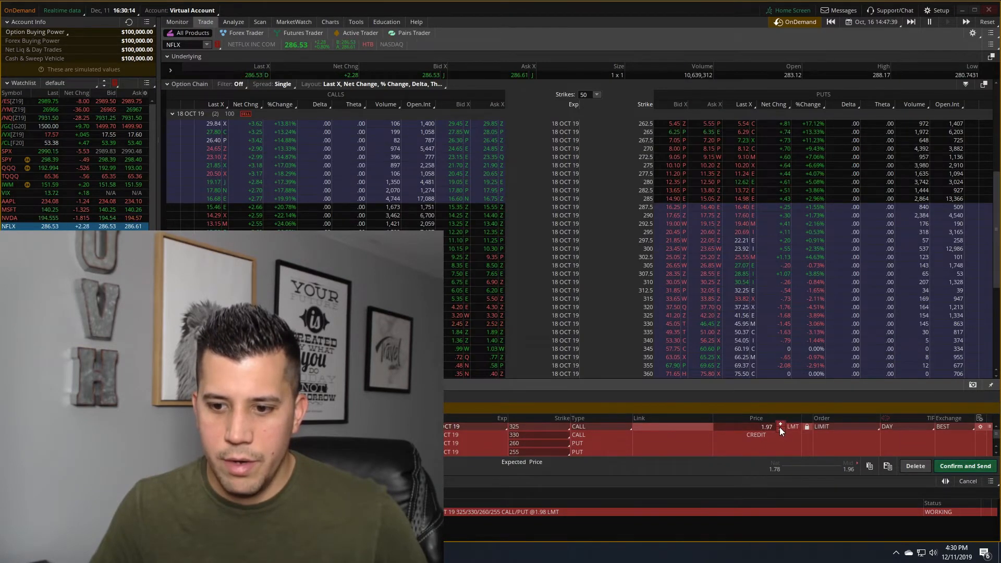
click(780, 429)
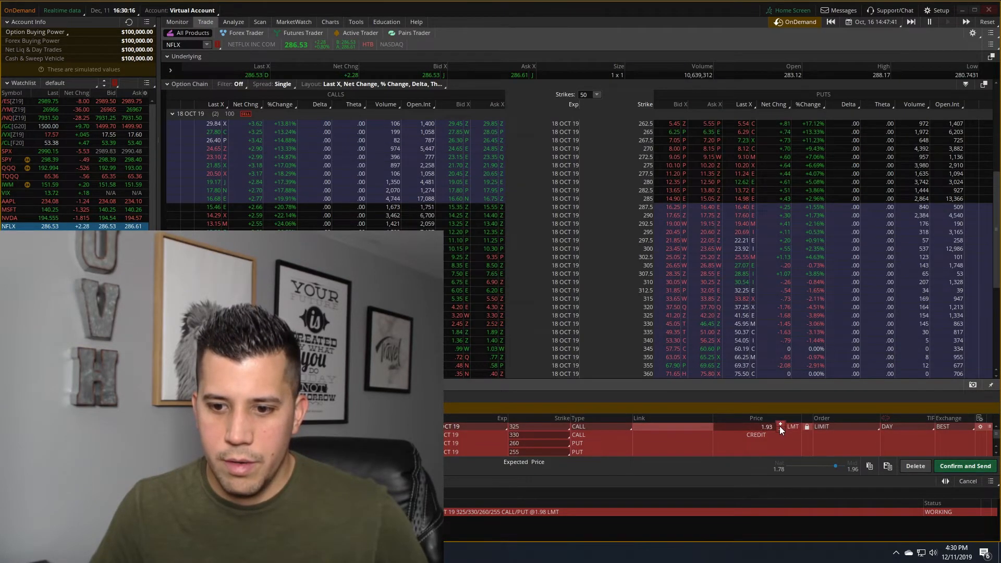
click(965, 465)
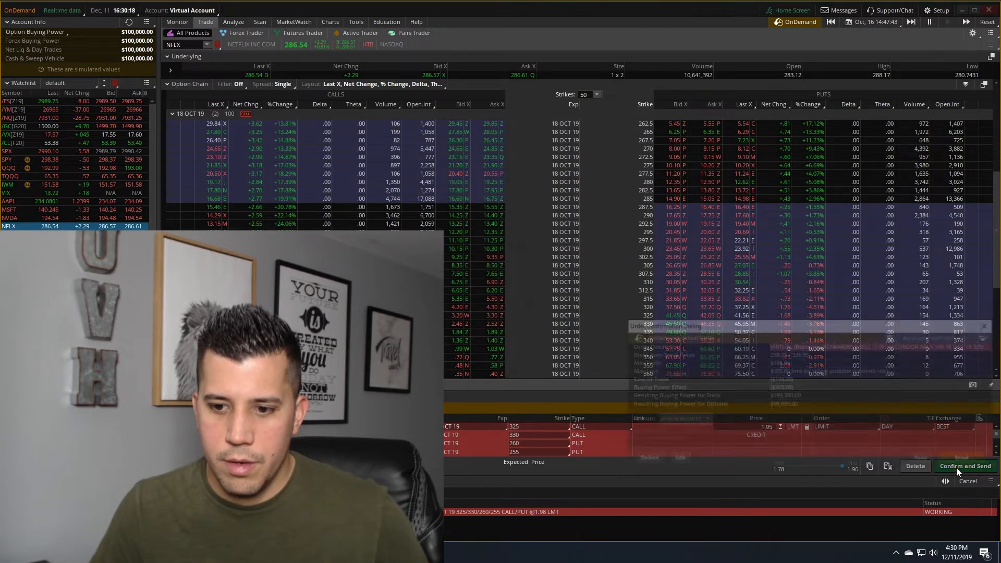
click(966, 466)
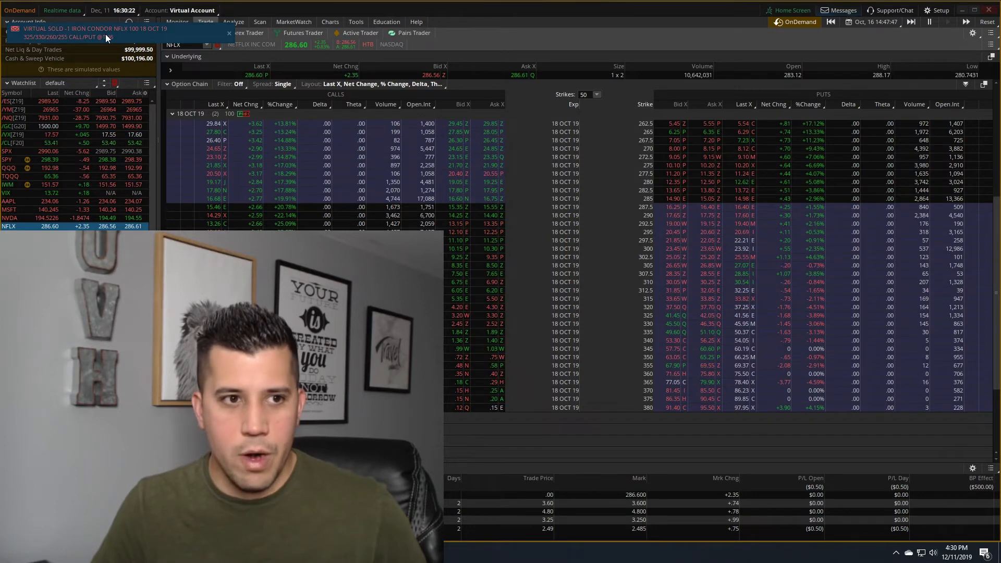
click(244, 32)
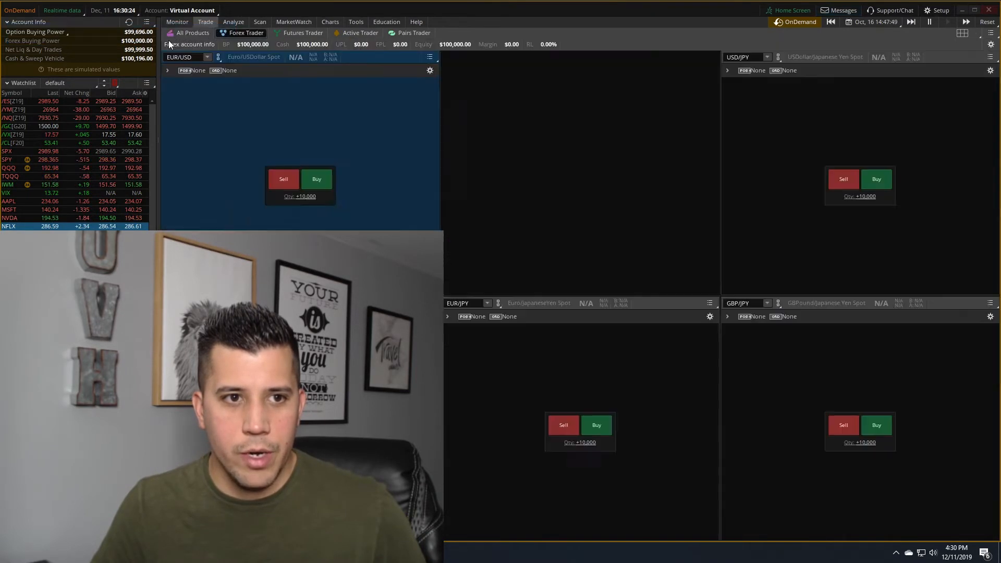
Step: Advance the replay to October 17 at 08:30 and check activity and positions
click(330, 22)
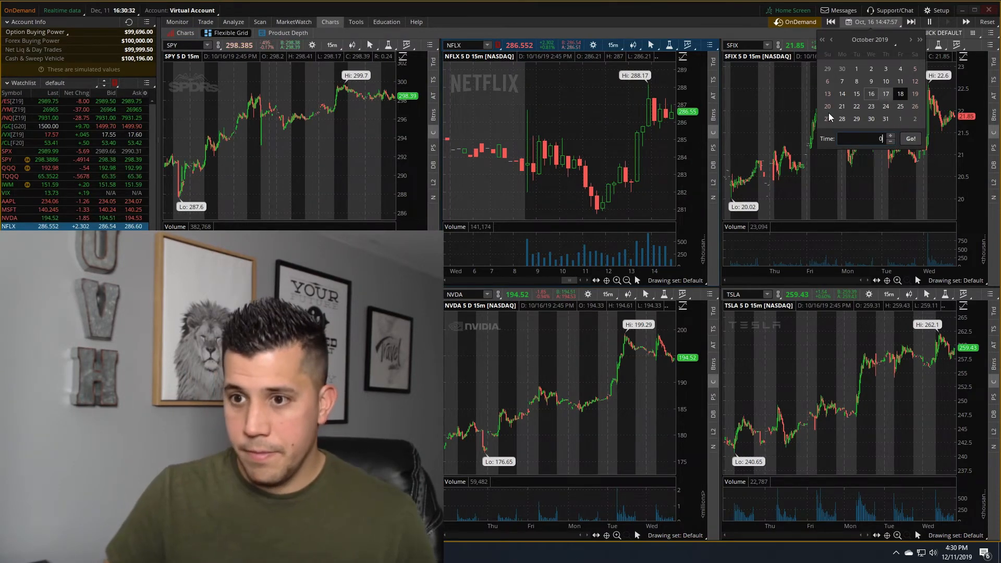
text(08:30)
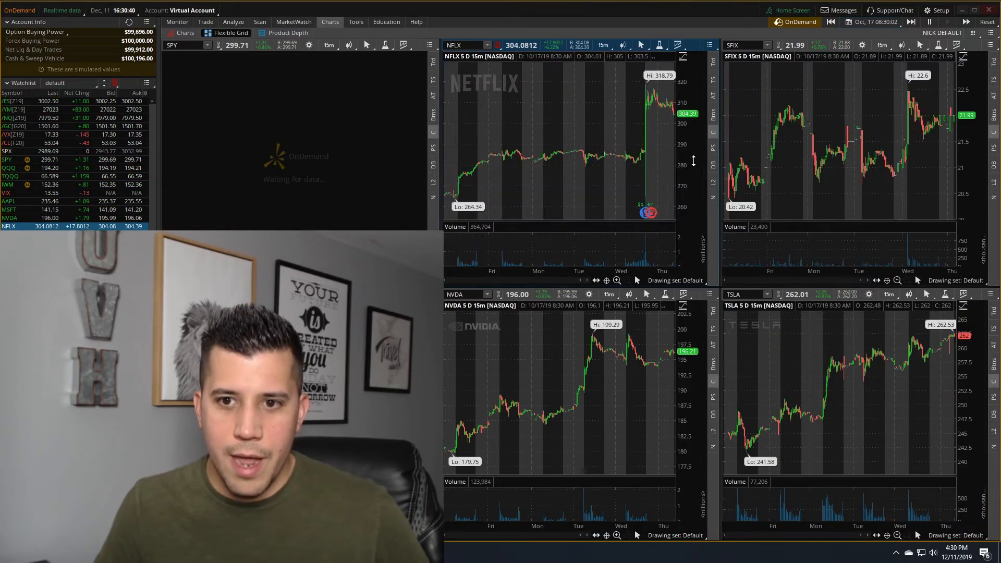
click(176, 22)
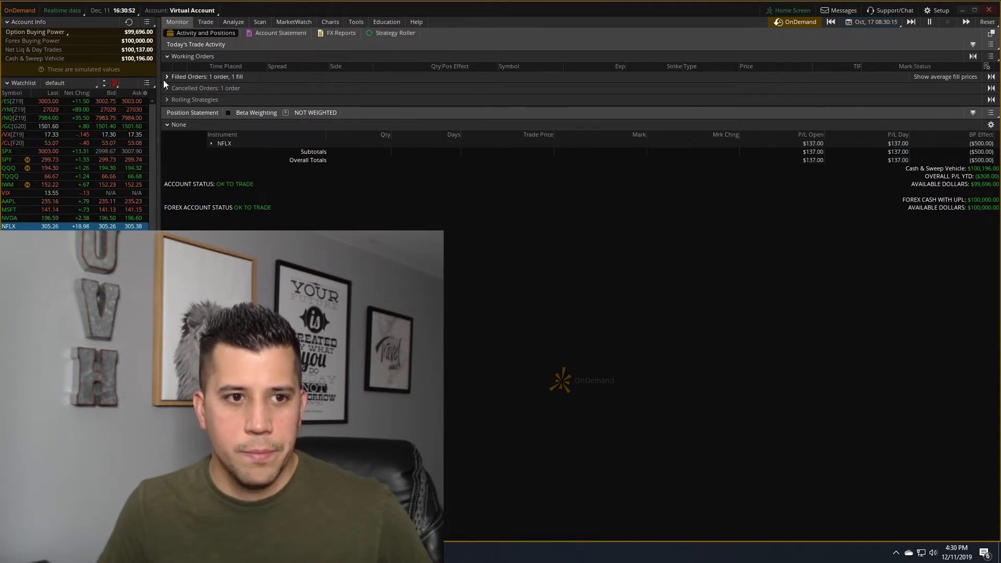
Step: Expand filled orders, view the Flexible Grid charts, then switch to Forex Trader
click(167, 77)
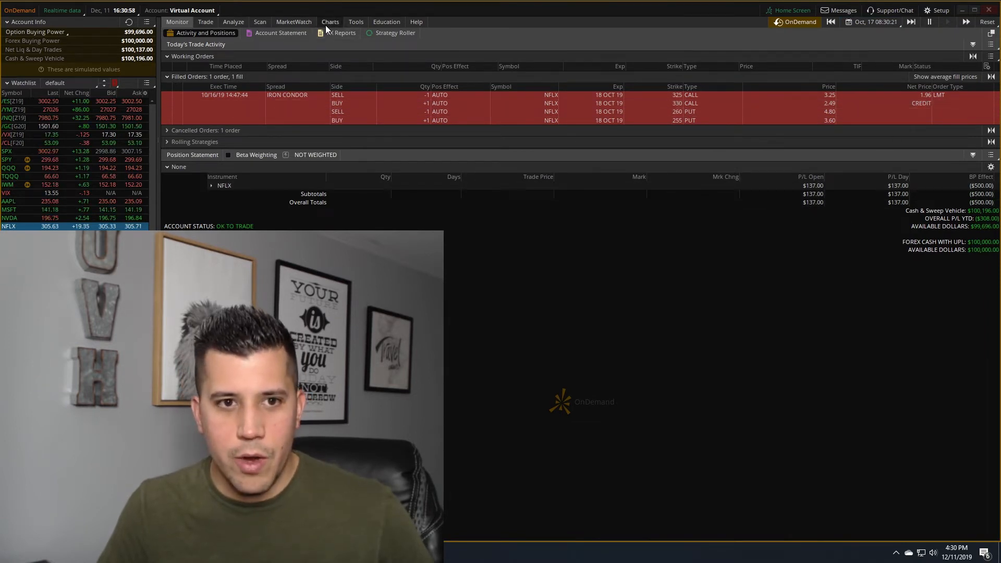
click(330, 22)
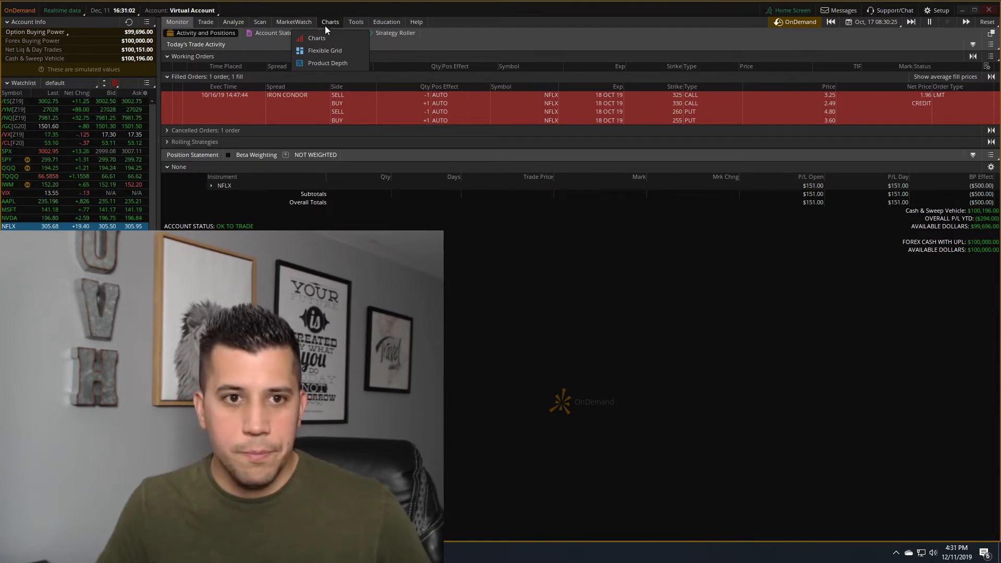
click(325, 50)
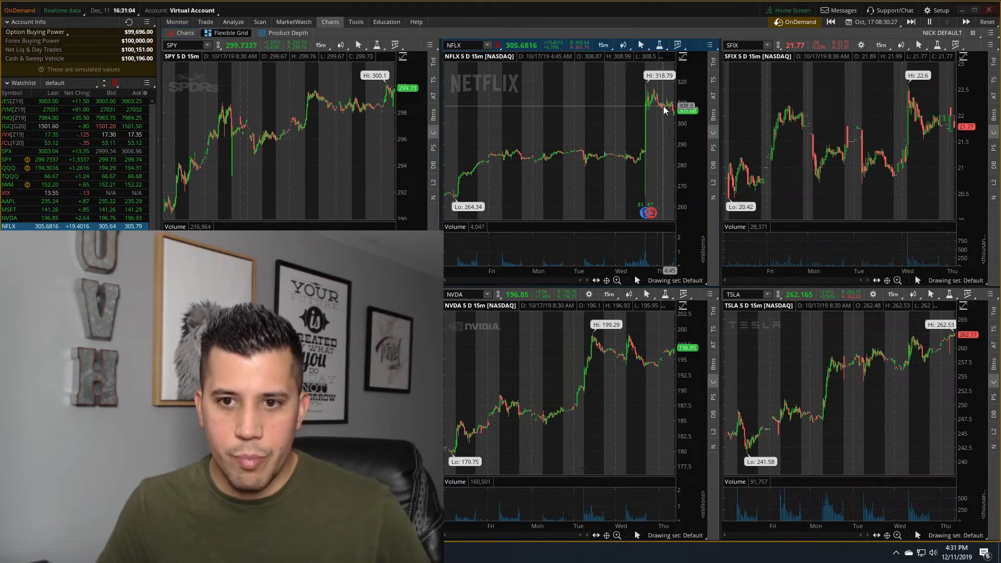
click(205, 22)
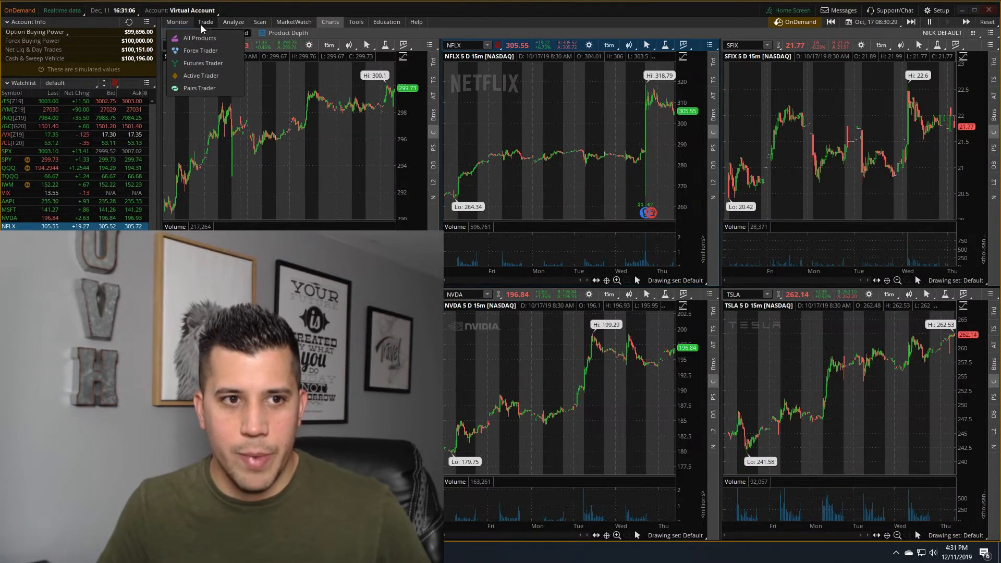
click(200, 50)
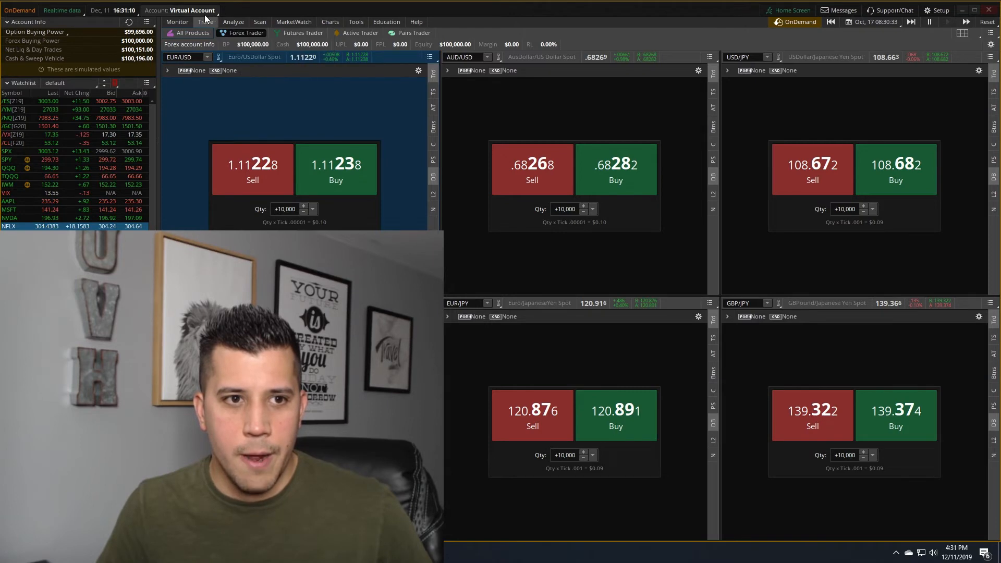
Step: Send the debit order buying back the NFLX iron condor and check it's working
click(177, 22)
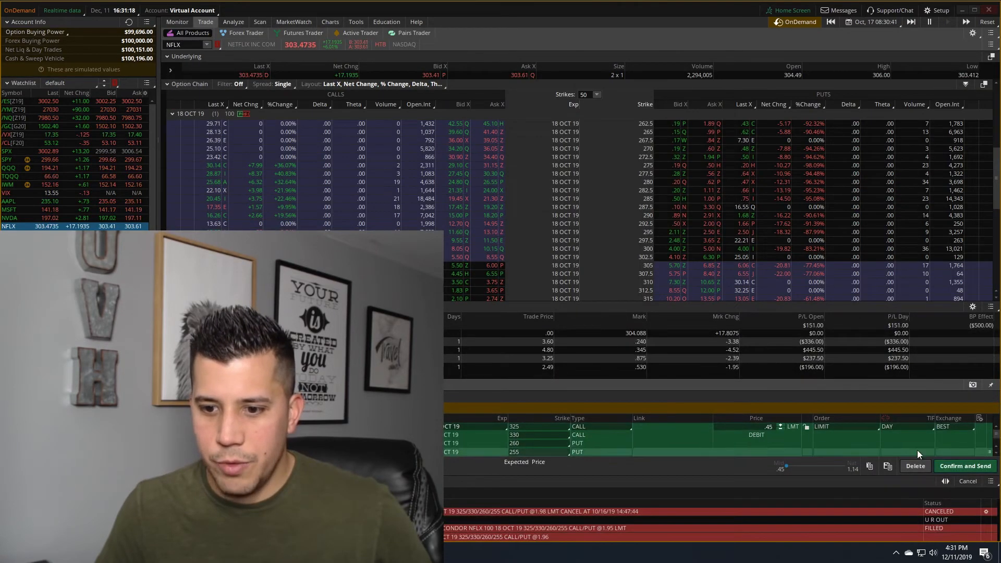
click(965, 465)
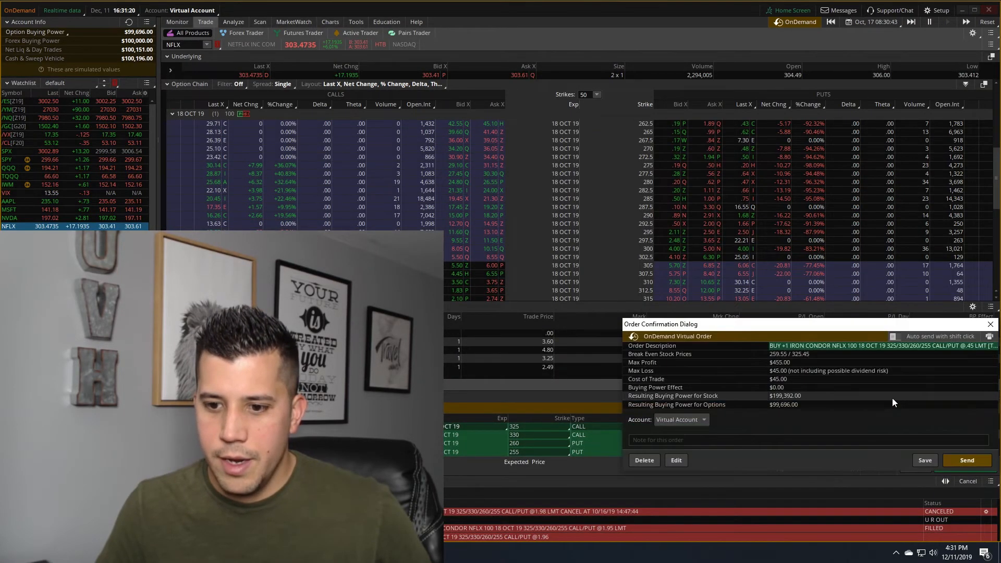
click(967, 460)
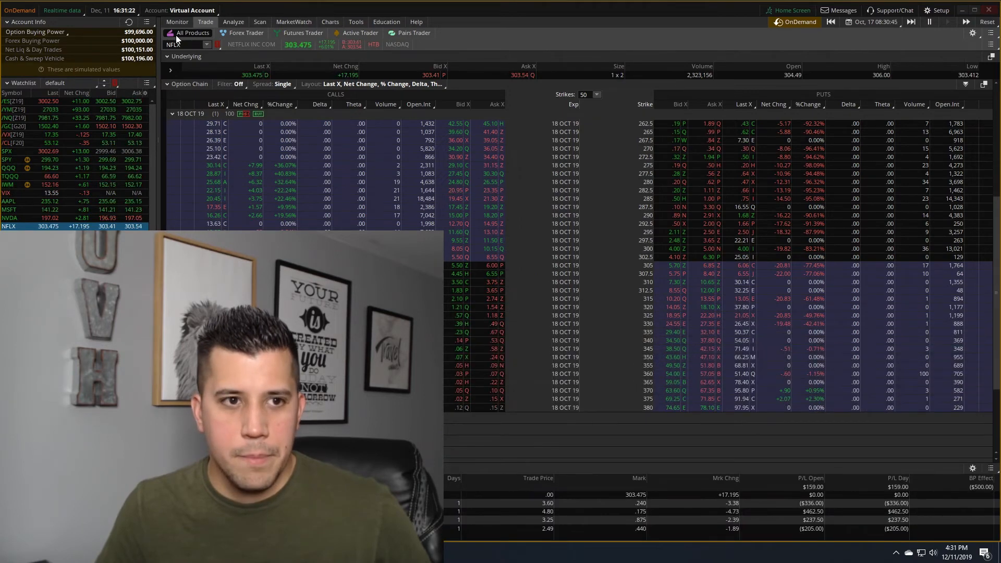
click(178, 22)
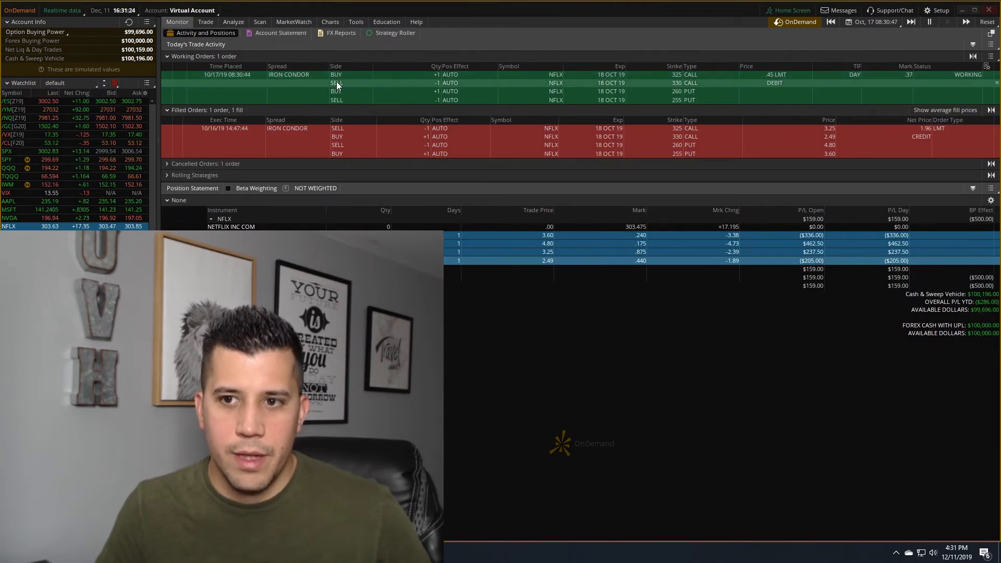
Step: Raise the closing order's limit price and resend until it fills
click(205, 22)
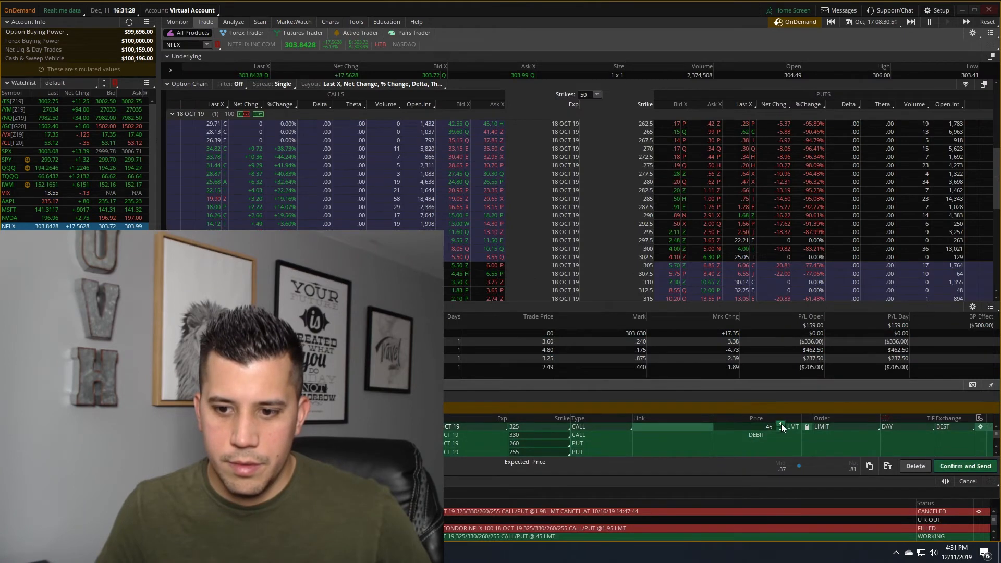
click(965, 466)
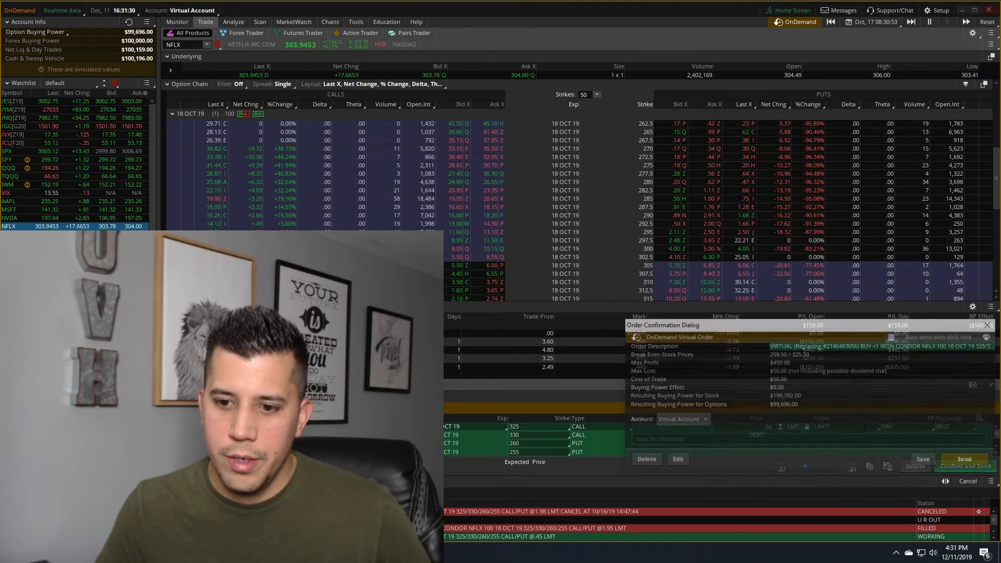
click(968, 481)
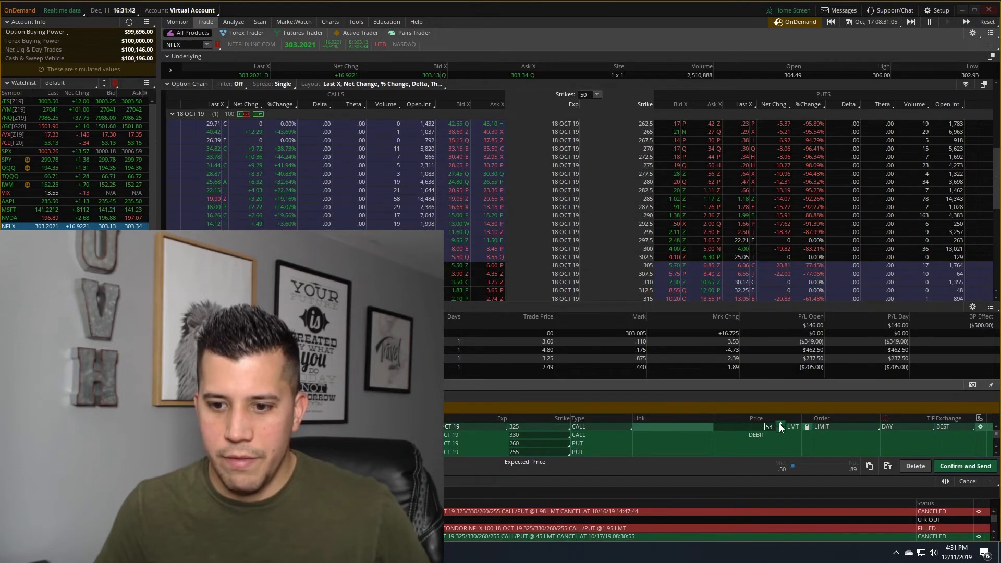
click(965, 467)
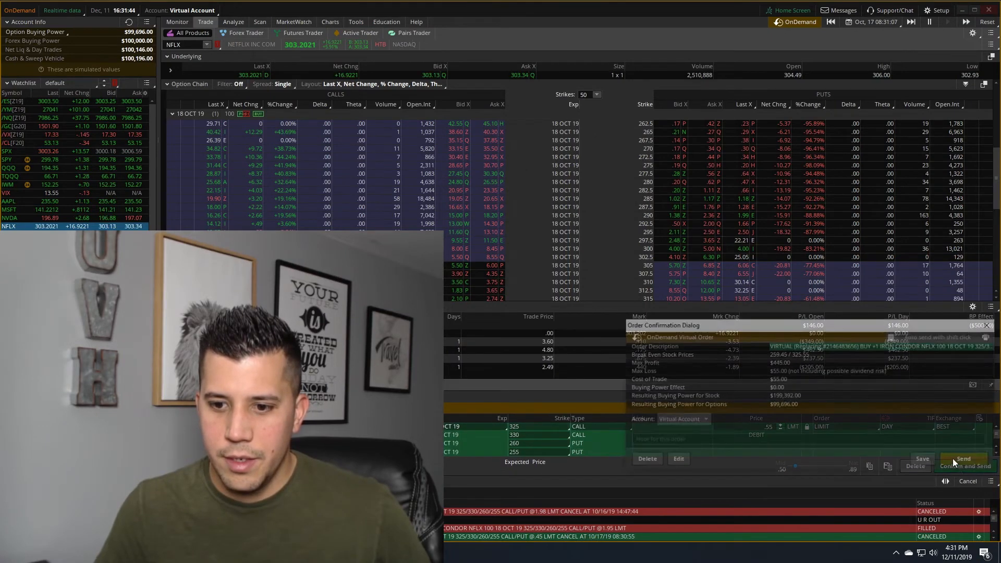
click(964, 458)
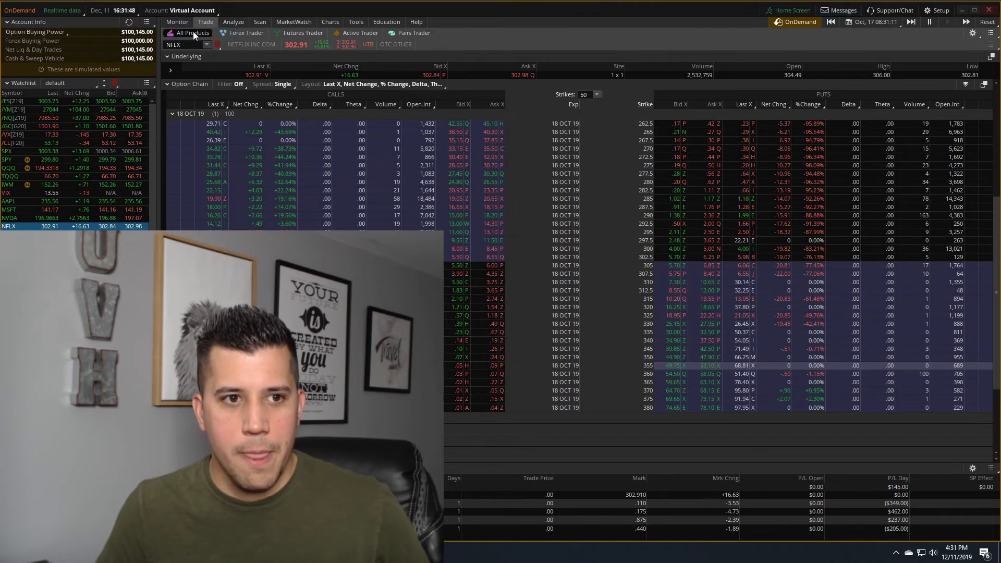
Step: Review both filled iron condor orders and $145 day profit, then view the NFLX chart
click(177, 22)
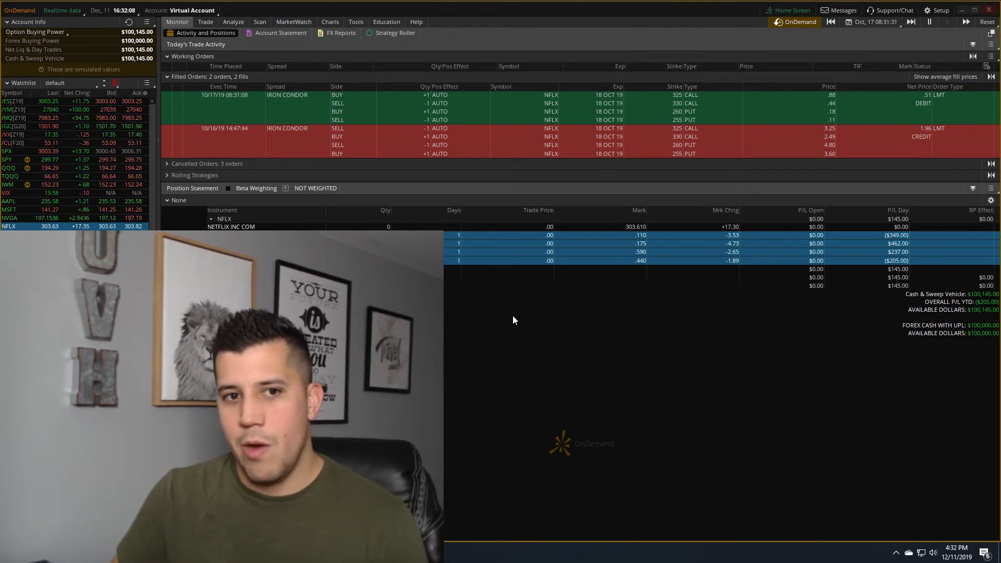
click(329, 22)
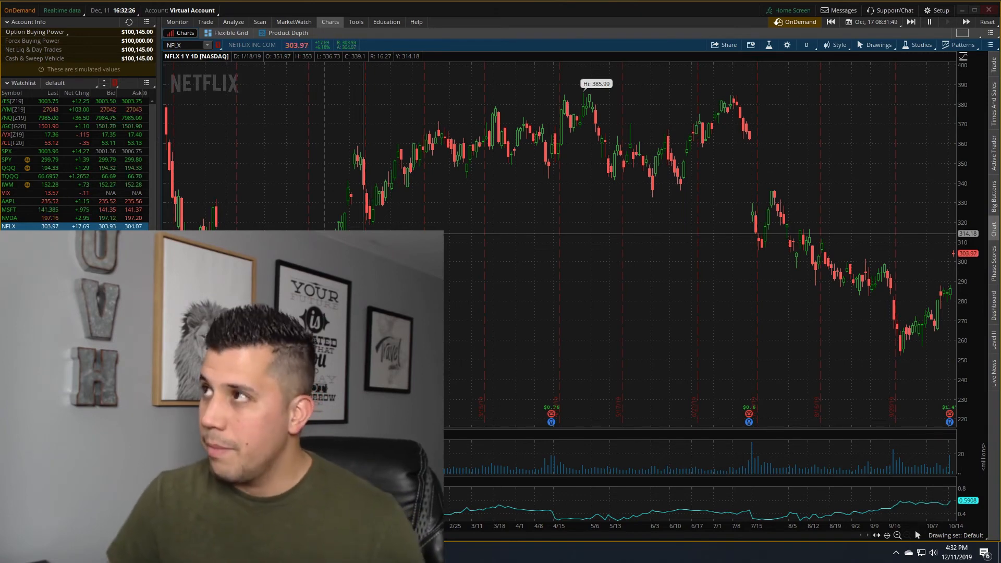
mouse_move(414, 218)
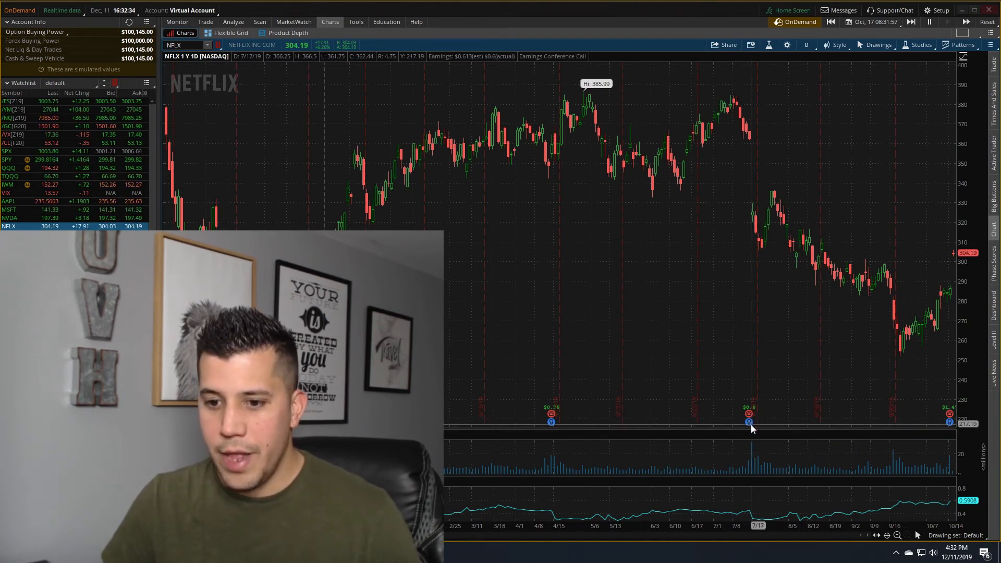
mouse_move(745, 121)
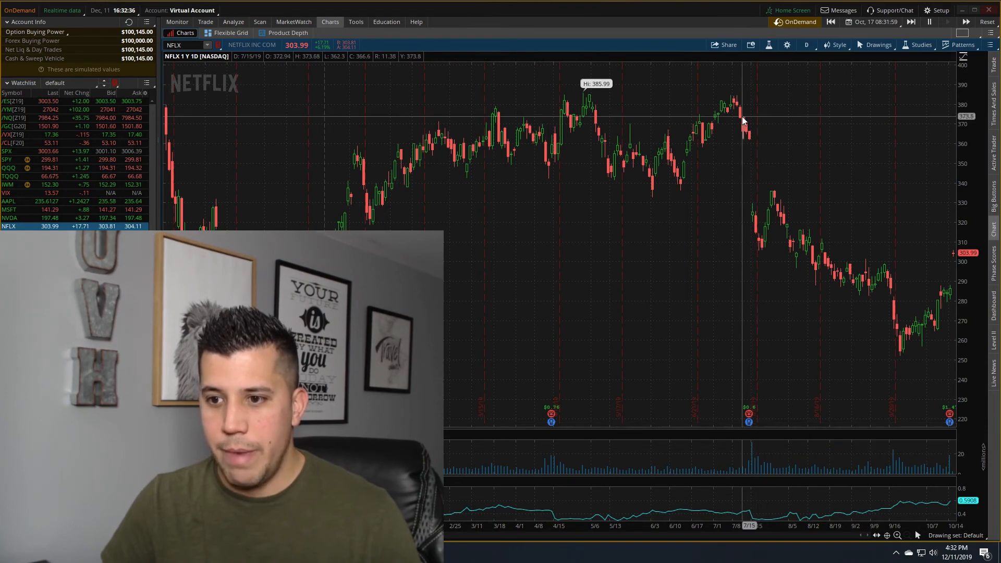
mouse_move(750, 423)
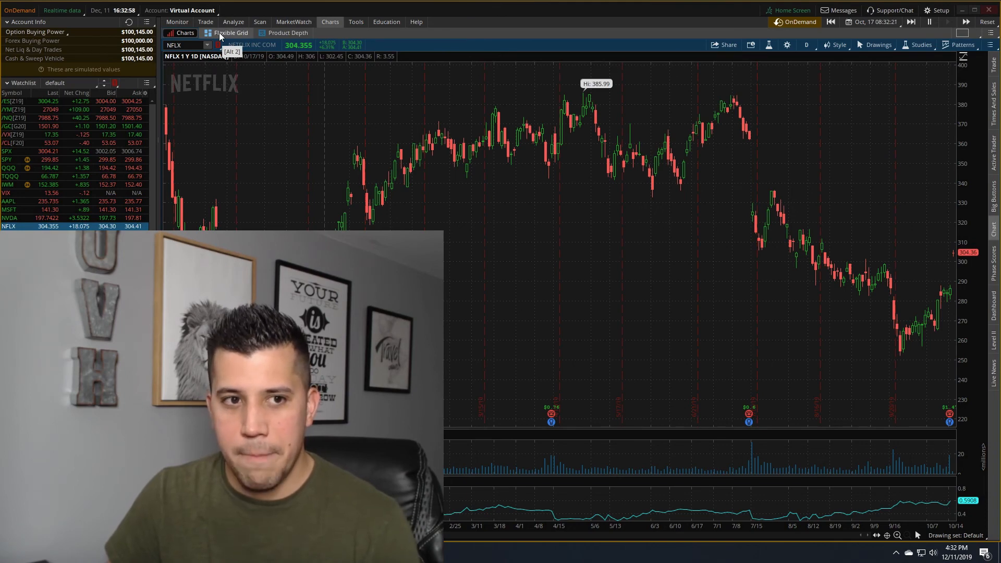
Step: Return to the Flexible Grid showing SPY, NFLX, SFIX, NVDA and TSLA charts
click(230, 32)
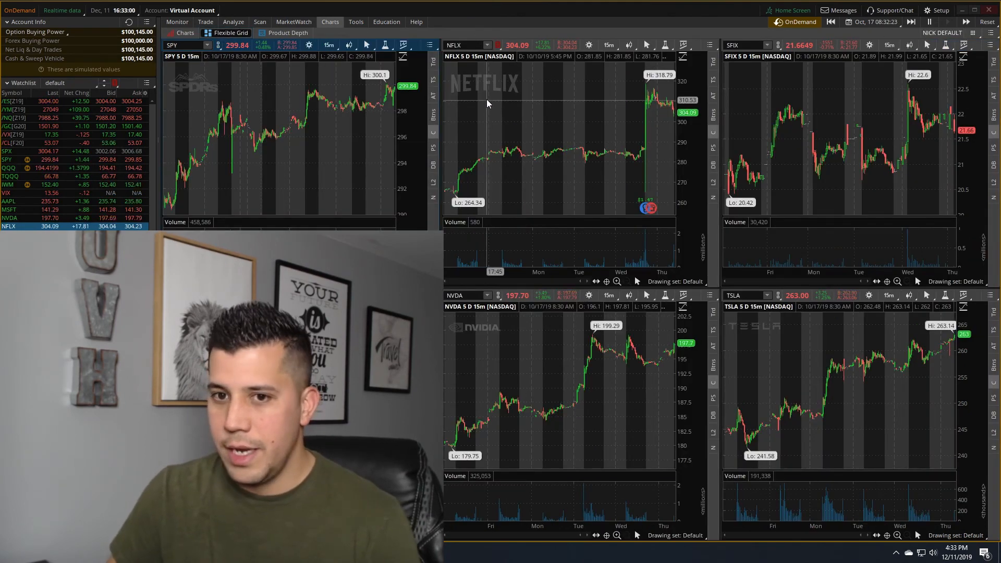